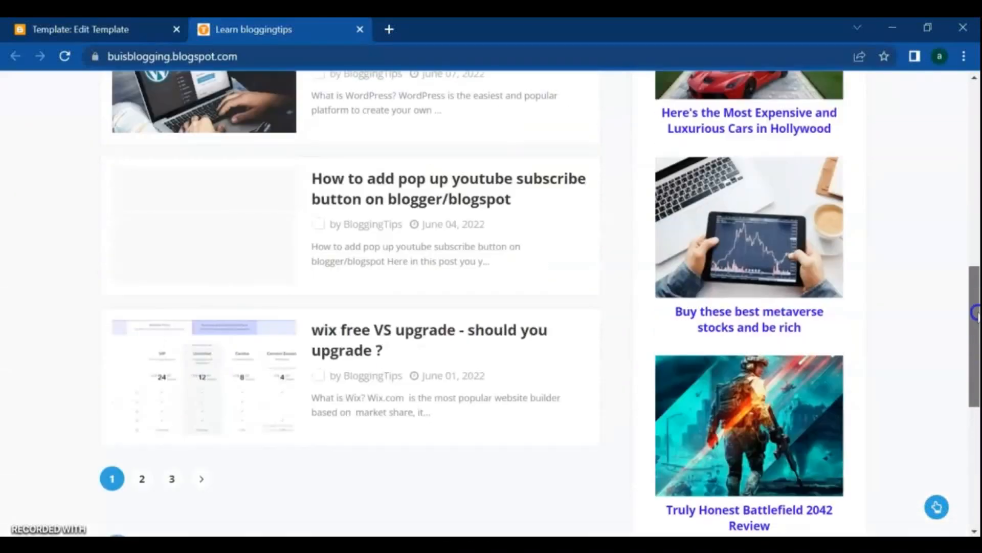
# Scroll to the live blog's Gooyaabi footer credit and type 'COPYRIGHT2022 BY BUISBLOGGIN'
pyautogui.scroll(3)
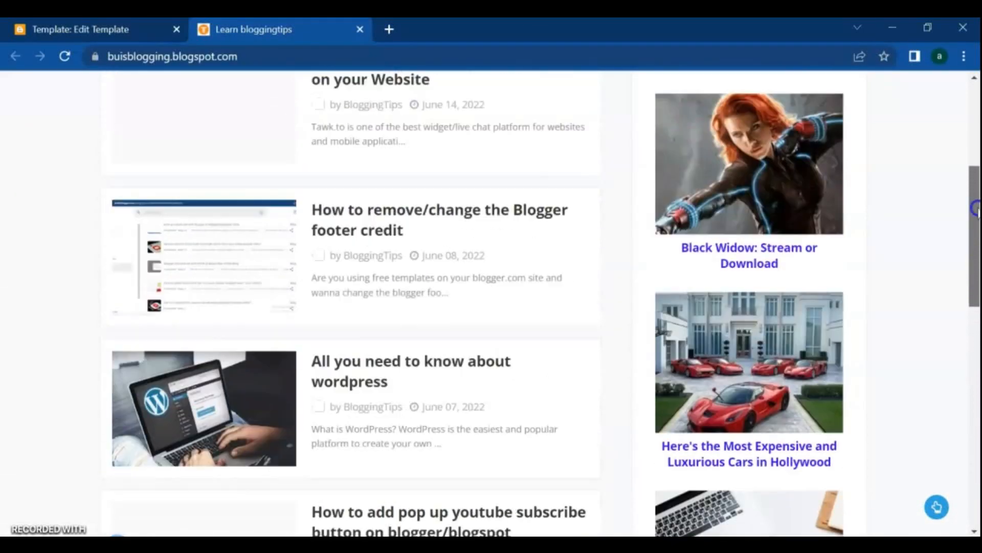
pyautogui.scroll(3)
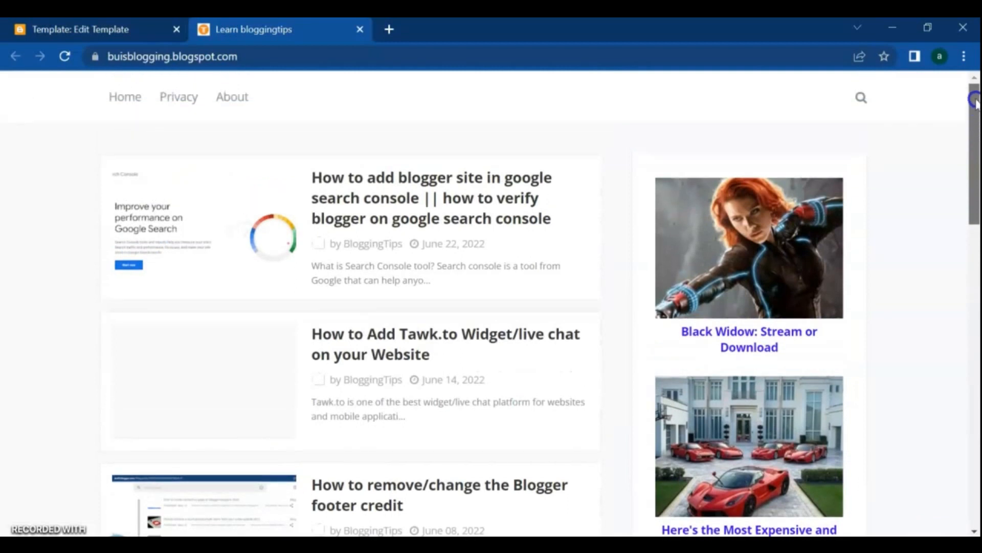
pyautogui.moveTo(120, 447)
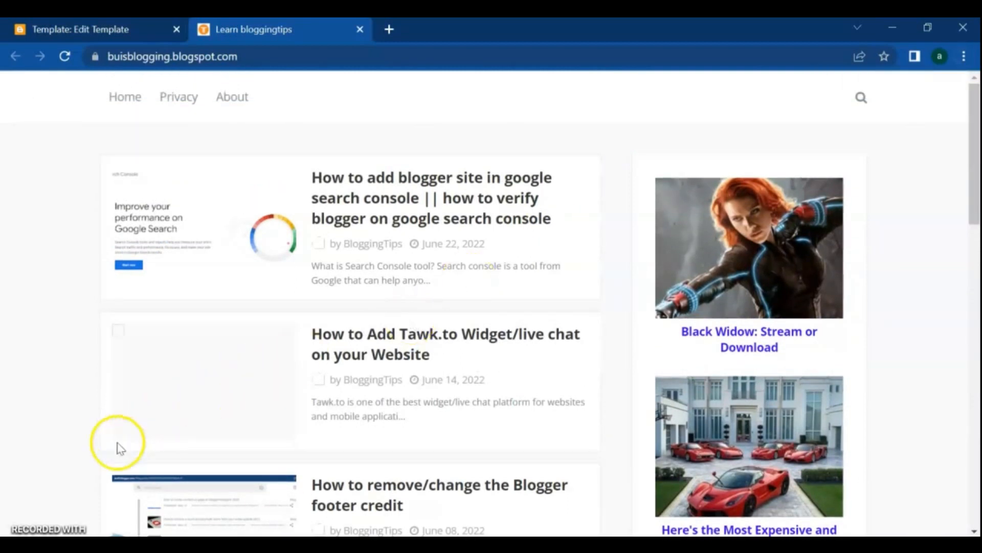
pyautogui.scroll(-3)
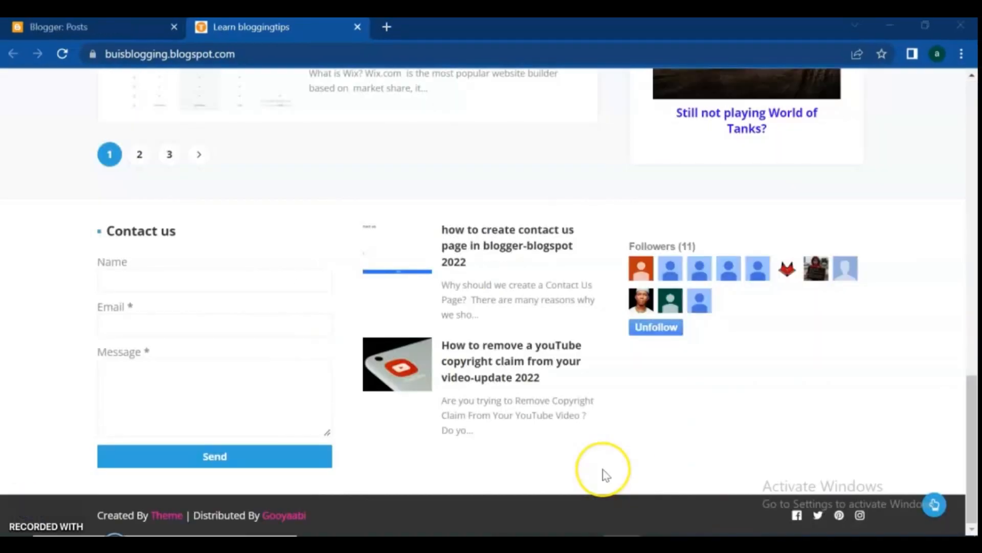
pyautogui.moveTo(605, 470)
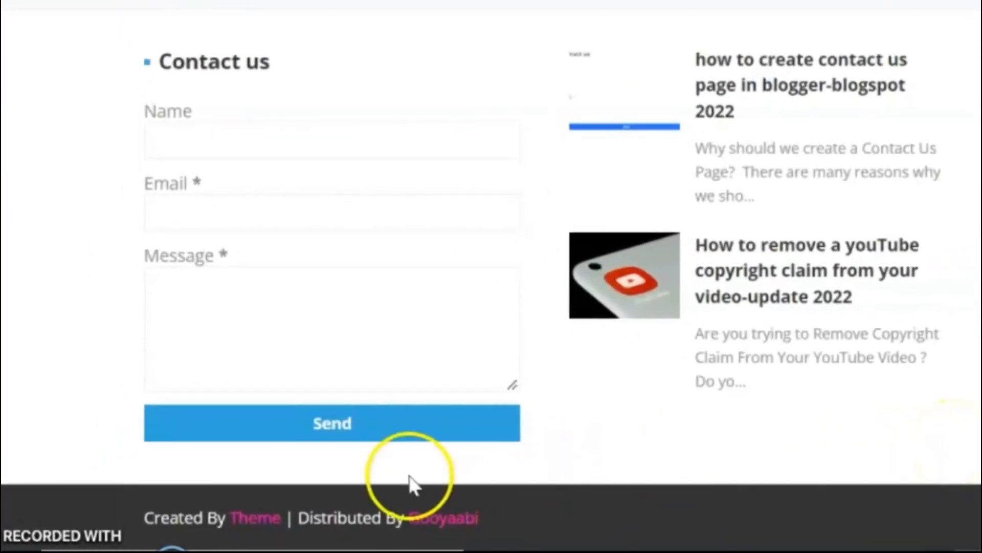
pyautogui.moveTo(213, 523)
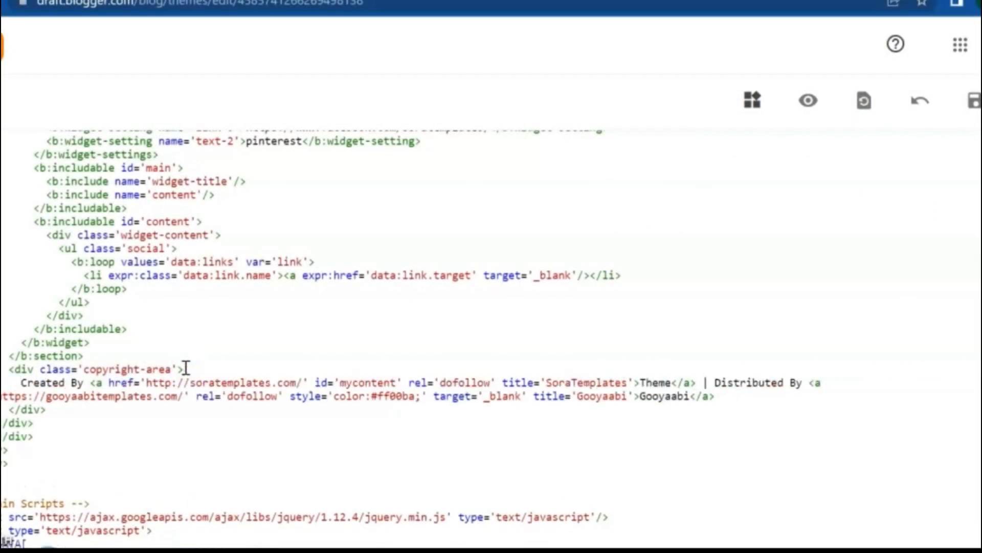
pyautogui.write('COPYRIGHT2022')
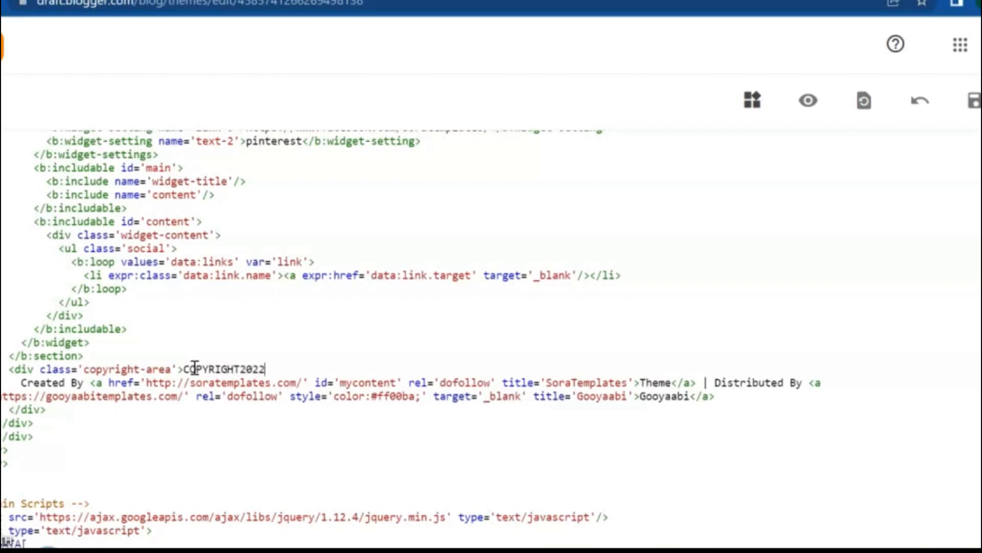
pyautogui.write('BY BUISBLOGGIN')
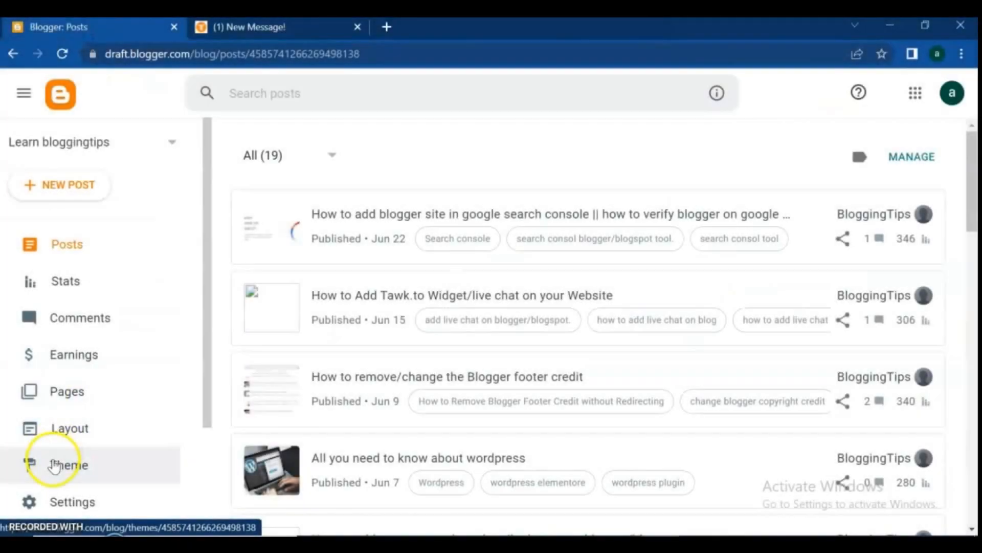
# Open the theme's HTML code through Theme, Customize dropdown, Edit HTML, and scroll the code
pyautogui.click(68, 465)
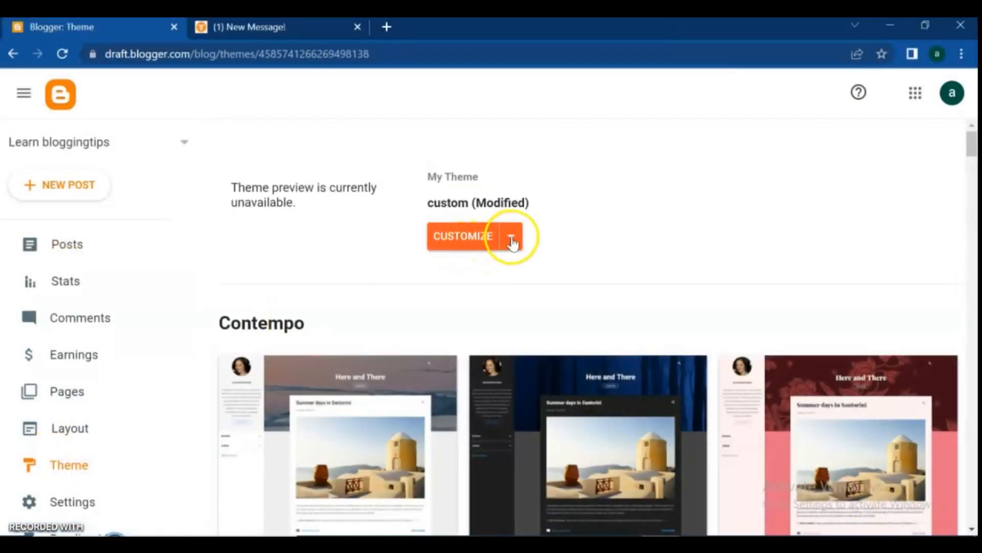
pyautogui.click(512, 236)
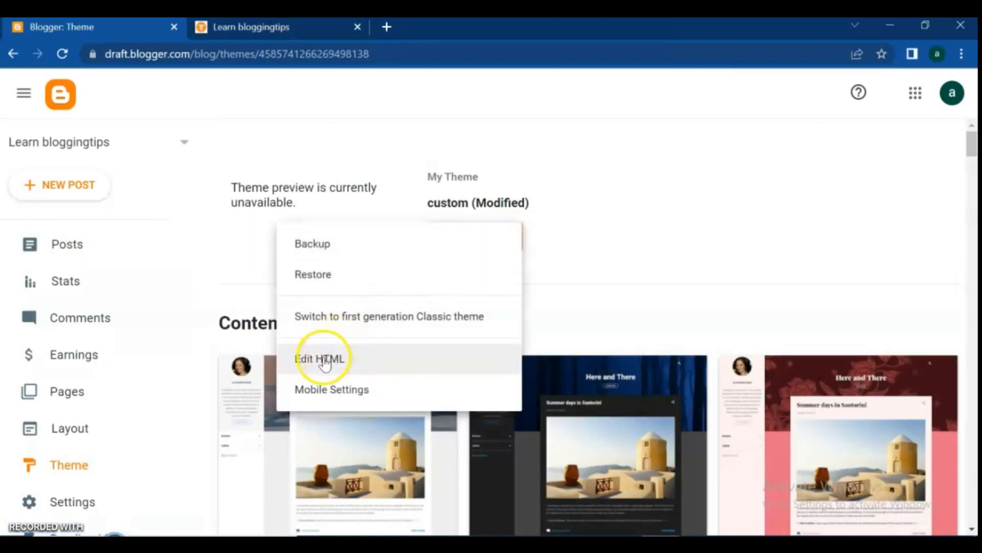
pyautogui.click(320, 358)
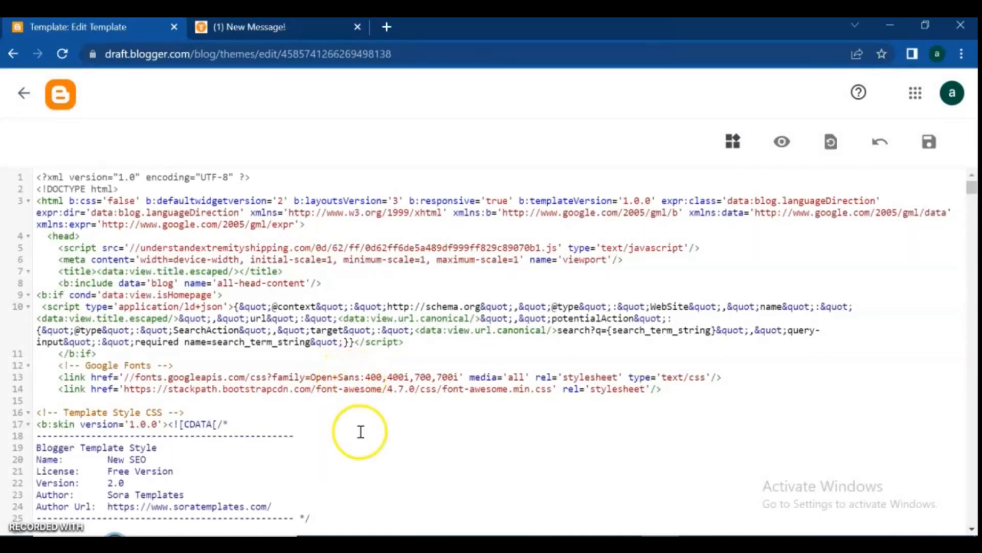
pyautogui.scroll(-3)
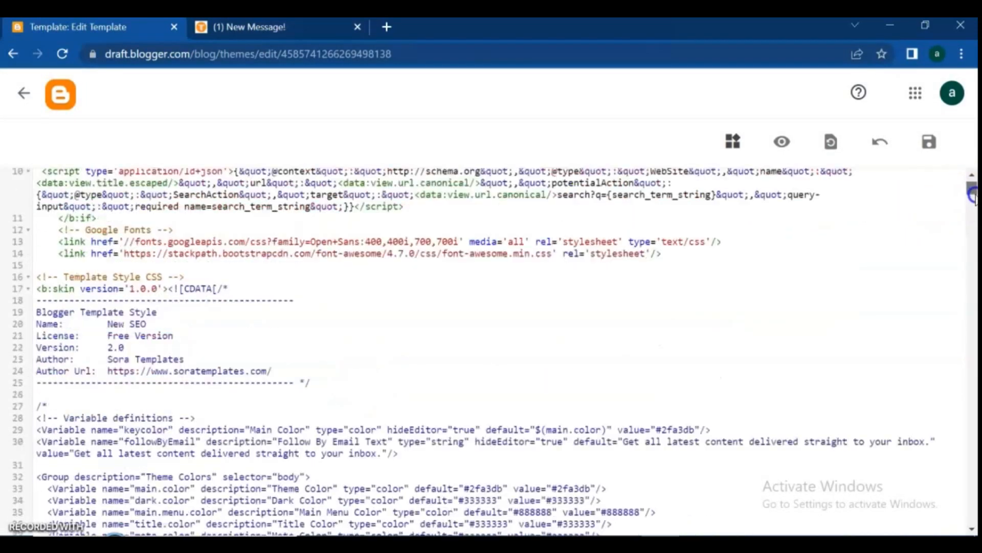
pyautogui.scroll(-3)
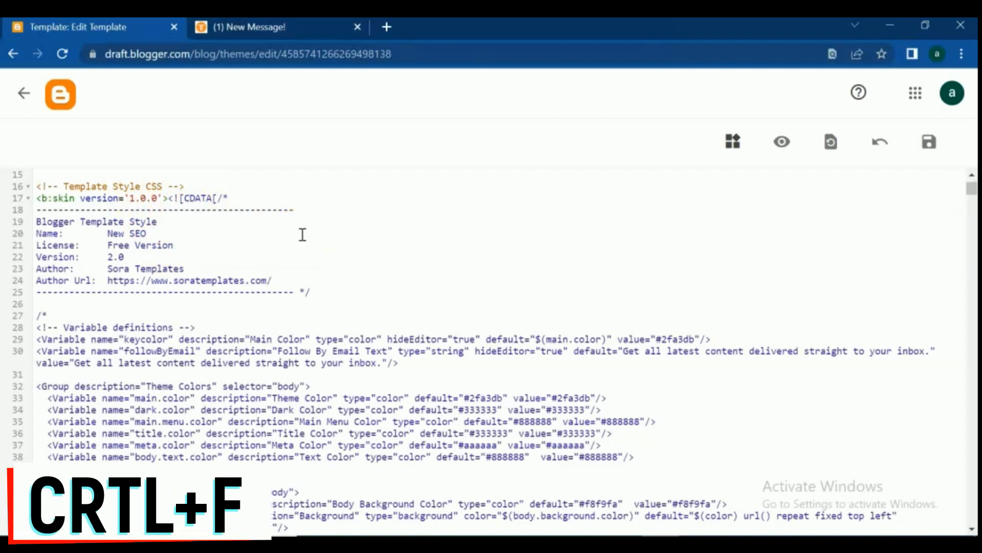
# Search the template for the copied footer text 'Created By', which finds 0/0 matches
pyautogui.press('ctrl+f')
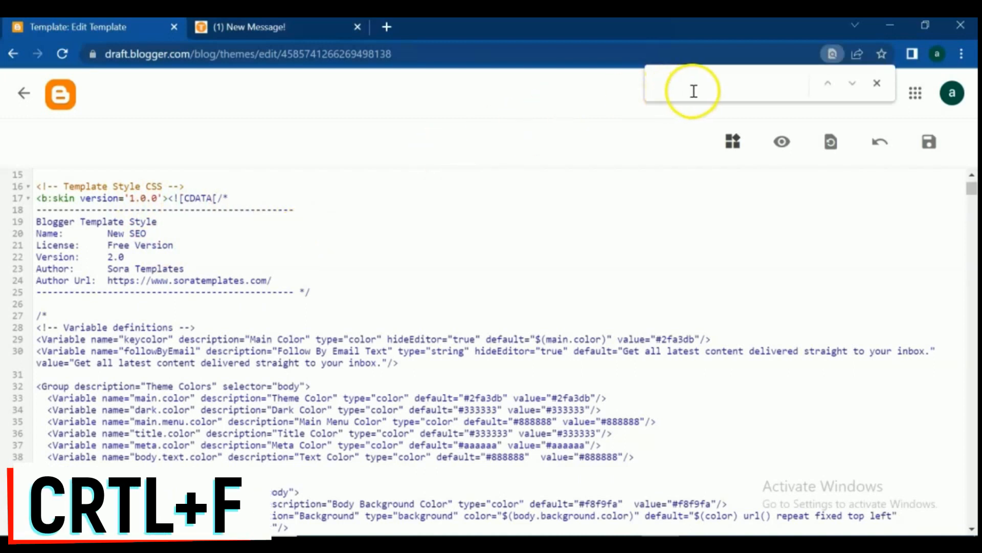
pyautogui.click(276, 27)
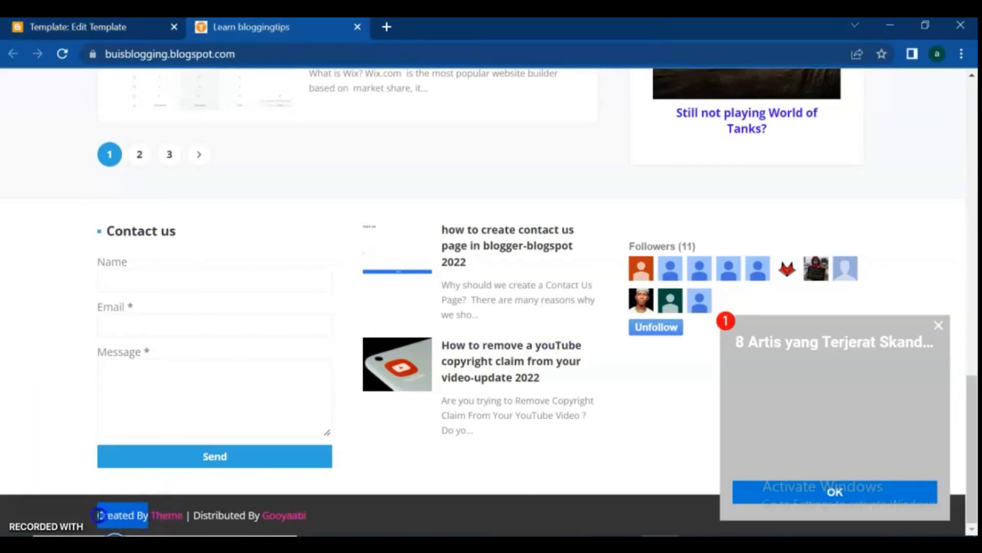
pyautogui.rightClick(122, 516)
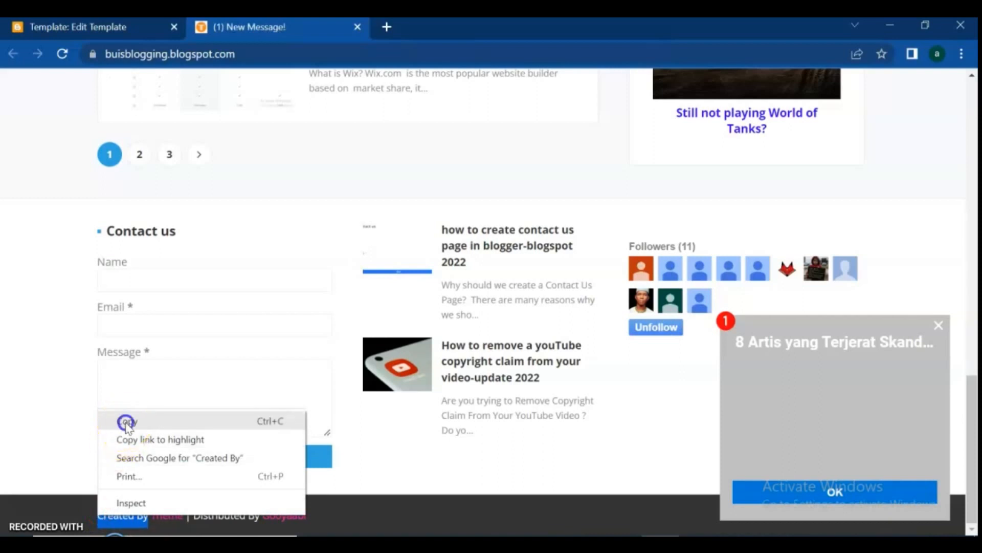
pyautogui.click(79, 27)
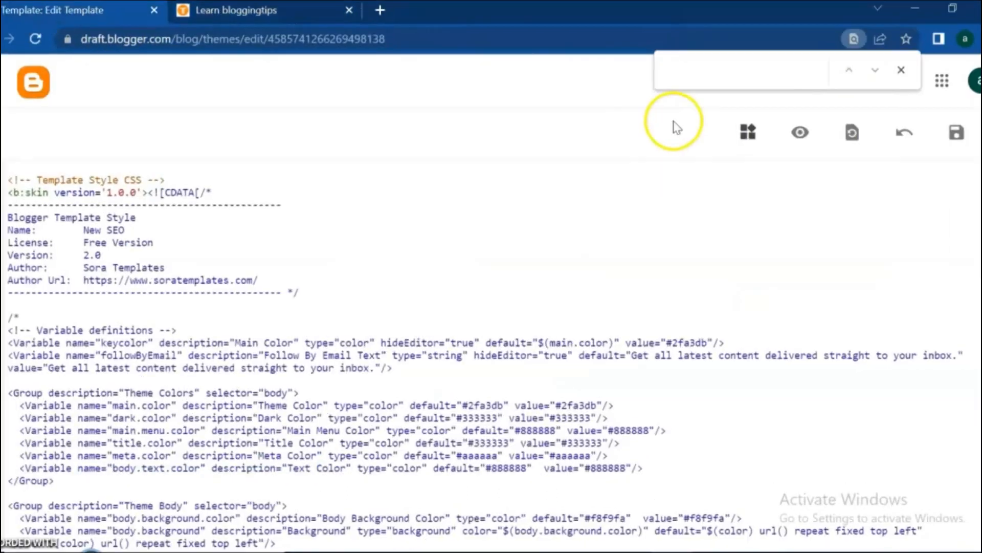
pyautogui.rightClick(739, 71)
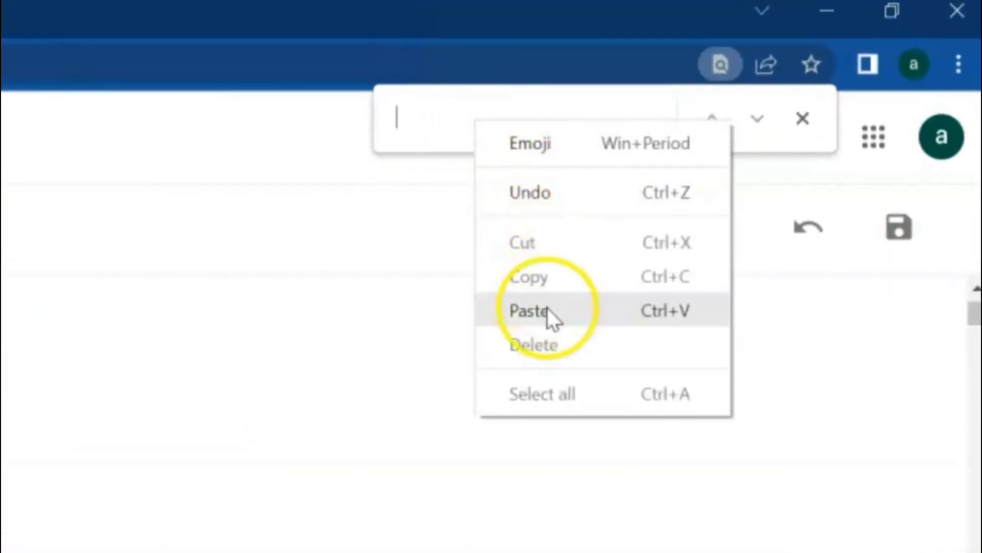
pyautogui.click(529, 310)
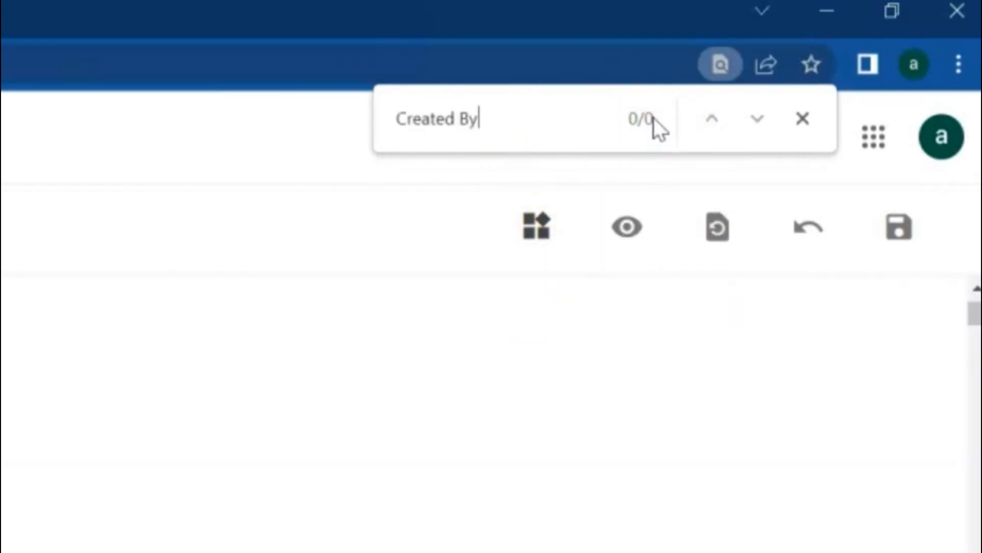
pyautogui.click(802, 119)
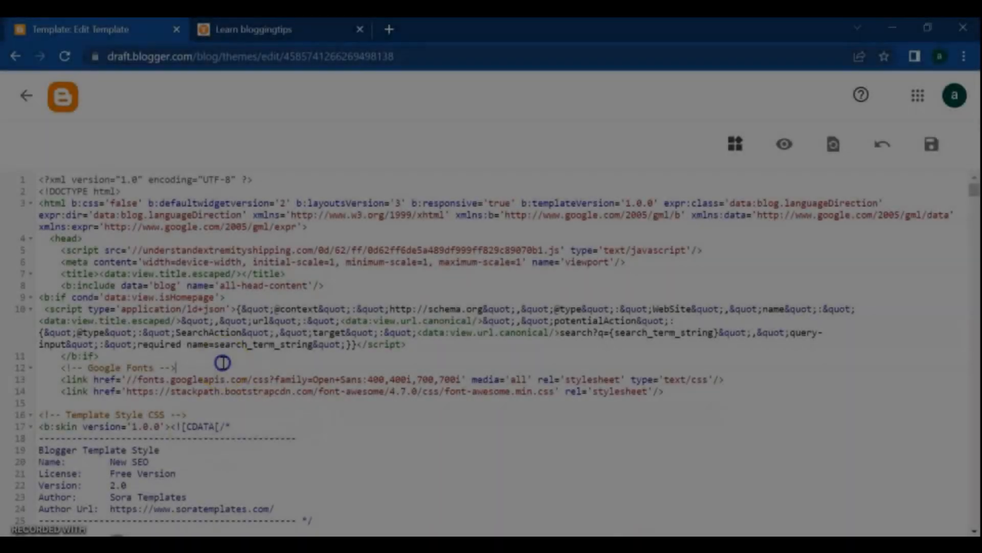
# Copy the footer credit from the live blog and search the template to find the copyright-area div
pyautogui.press('Ctrl+f')
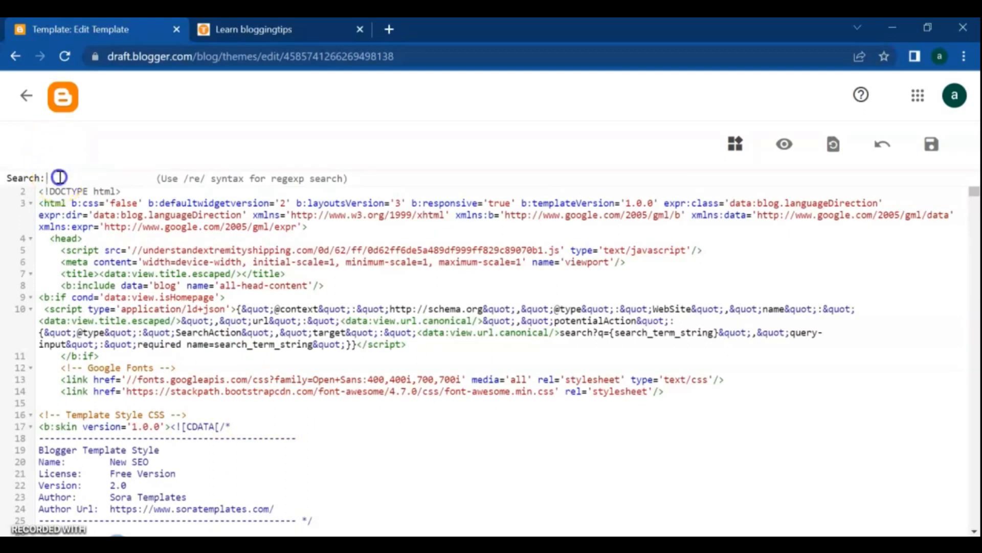
pyautogui.rightClick(59, 178)
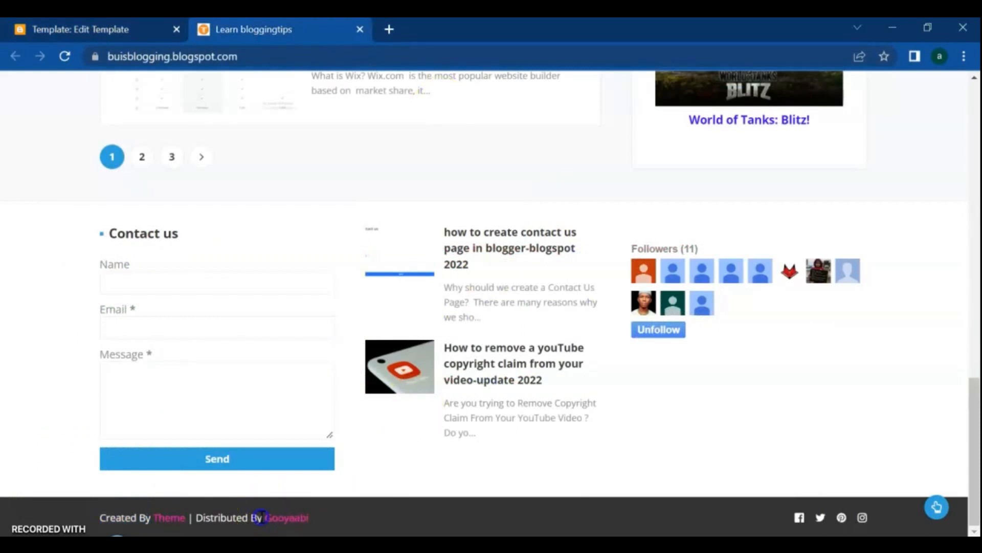
pyautogui.doubleClick(228, 517)
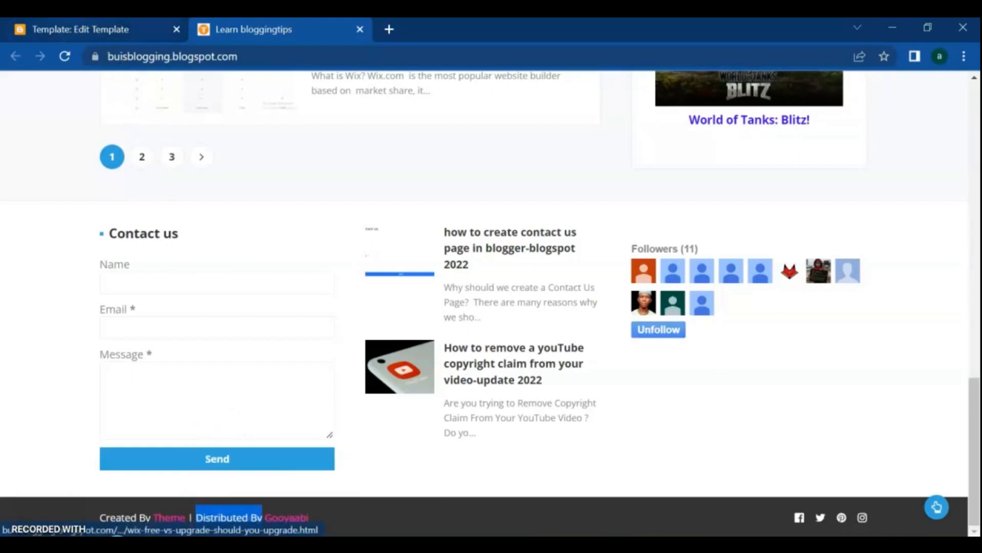
pyautogui.click(80, 28)
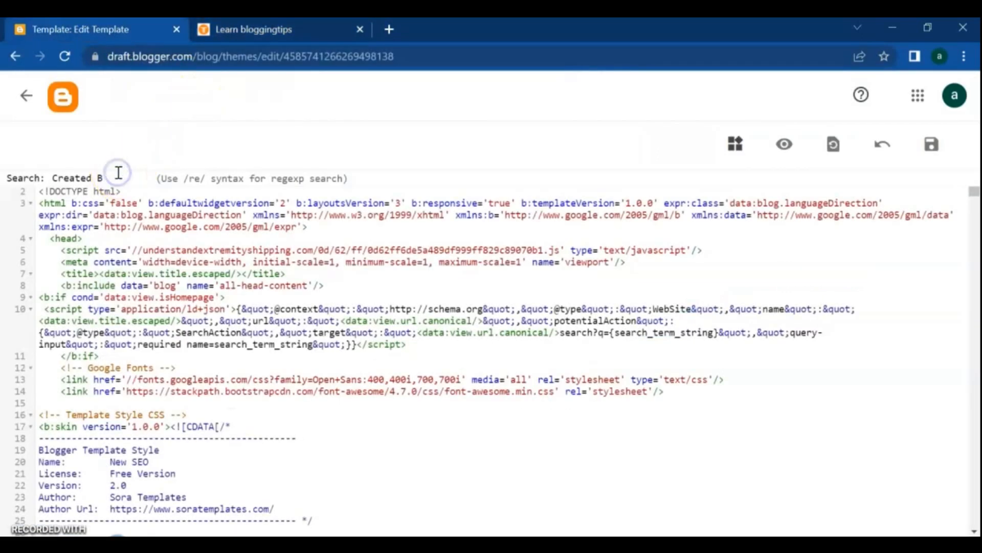
pyautogui.rightClick(94, 177)
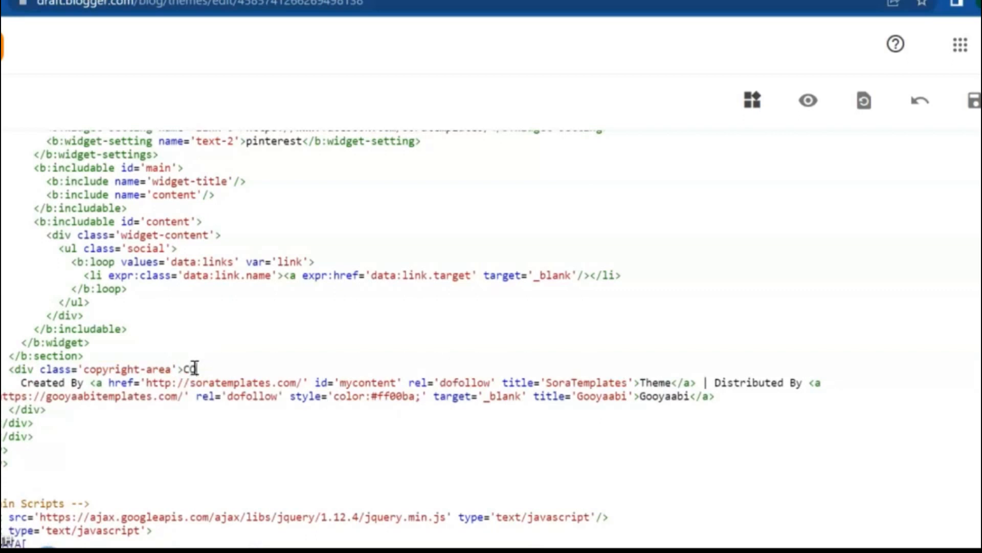
# Type 'COPYRIGHT2022 BY BUISBLOGGING' right after the opening copyright-area div tag
pyautogui.write('PYRIGHT2')
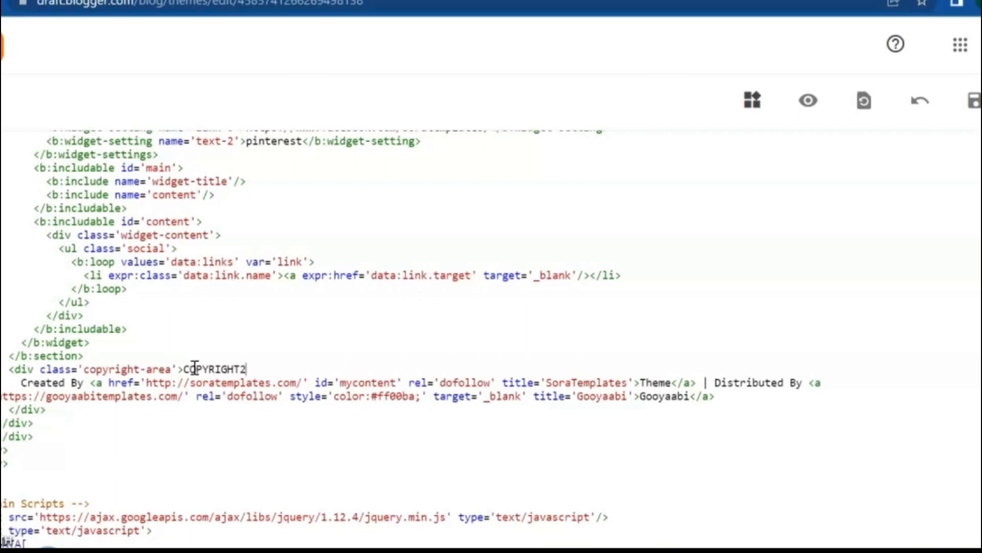
pyautogui.write('022')
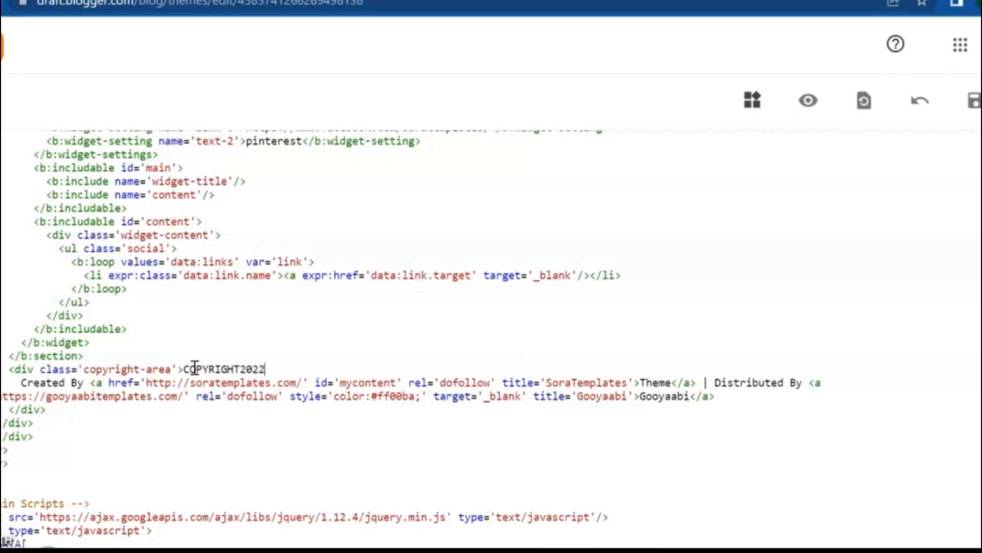
pyautogui.write('BY')
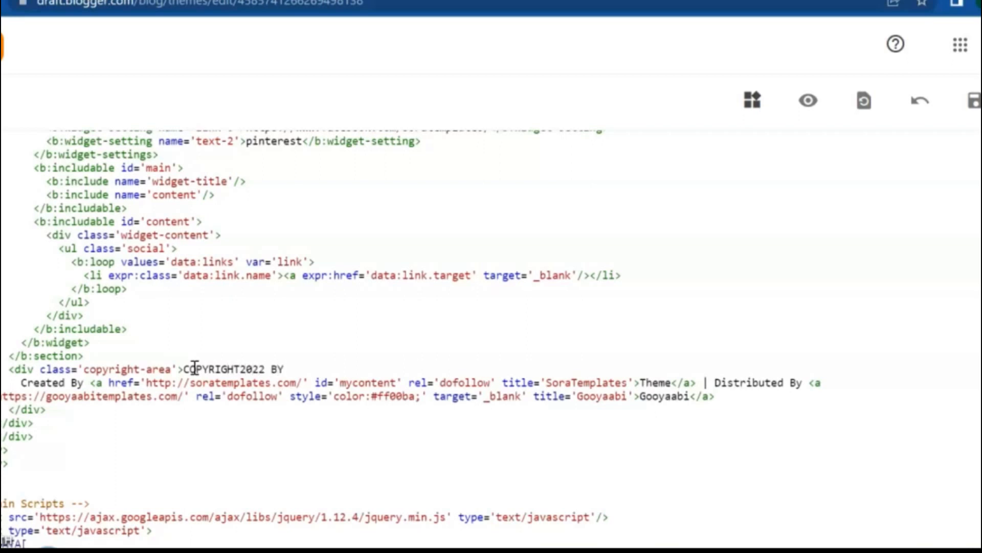
pyautogui.write('BUI')
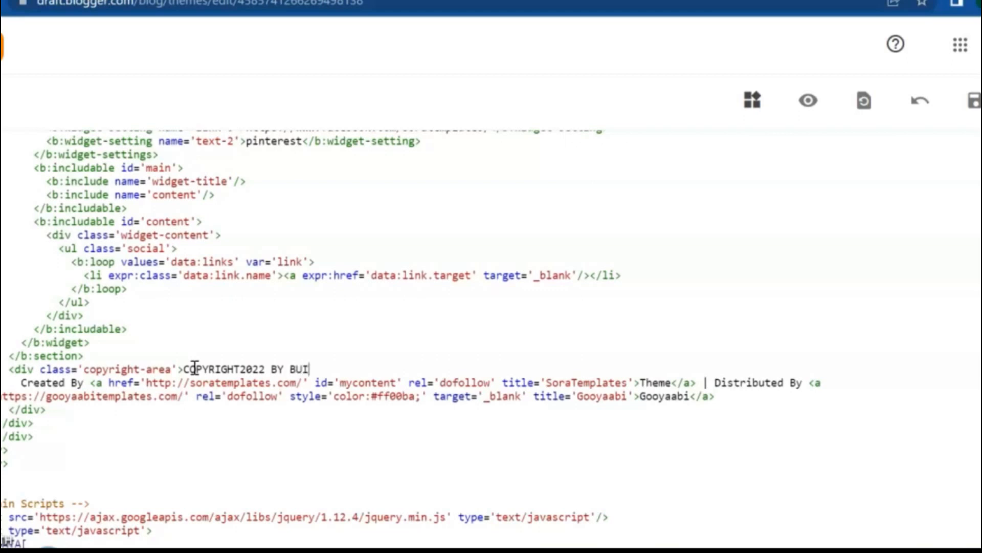
pyautogui.write('SBLOG')
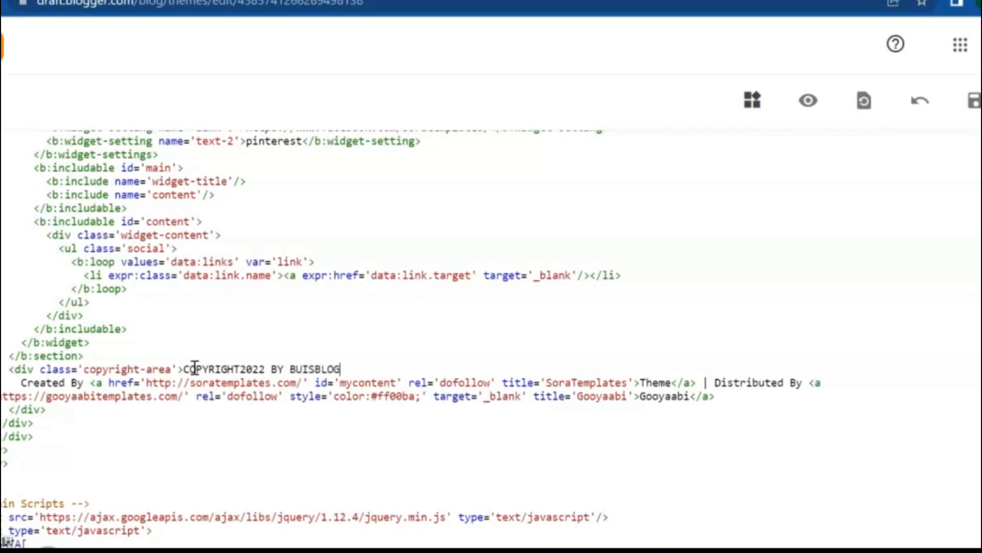
pyautogui.write('GING')
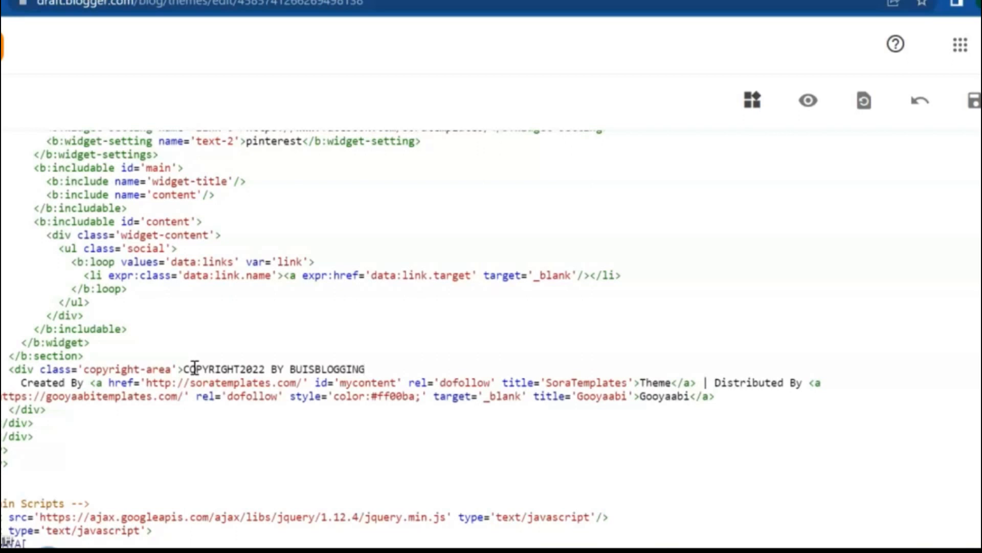
pyautogui.moveTo(379, 338)
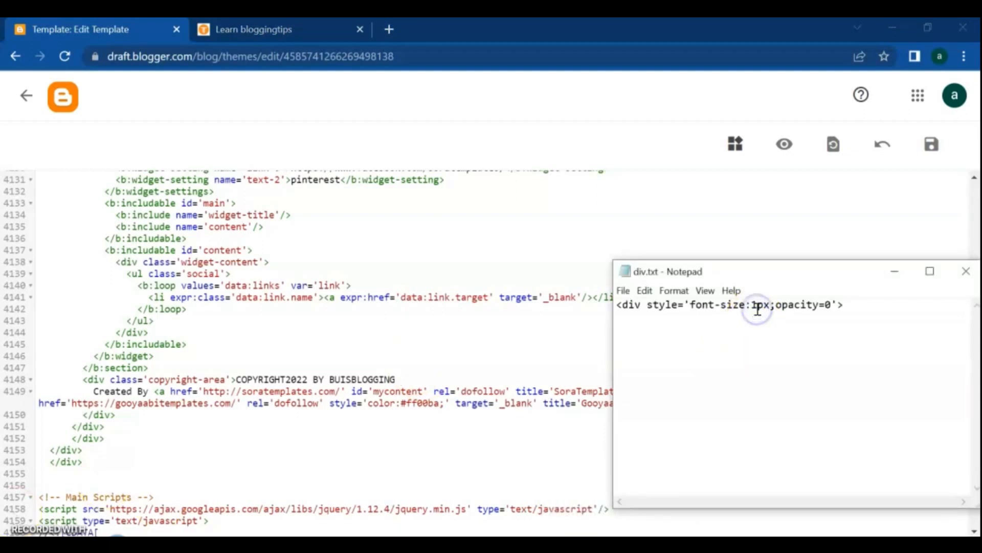
# Paste the <div style='font-size:1px;opacity=0'> tag from Notepad after BUISBLOGGING
pyautogui.rightClick(758, 305)
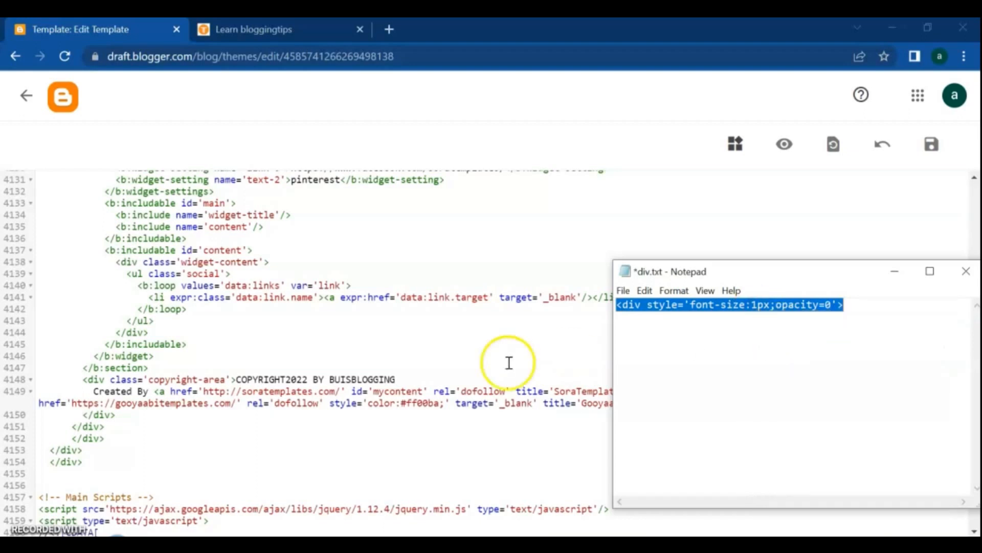
pyautogui.rightClick(404, 379)
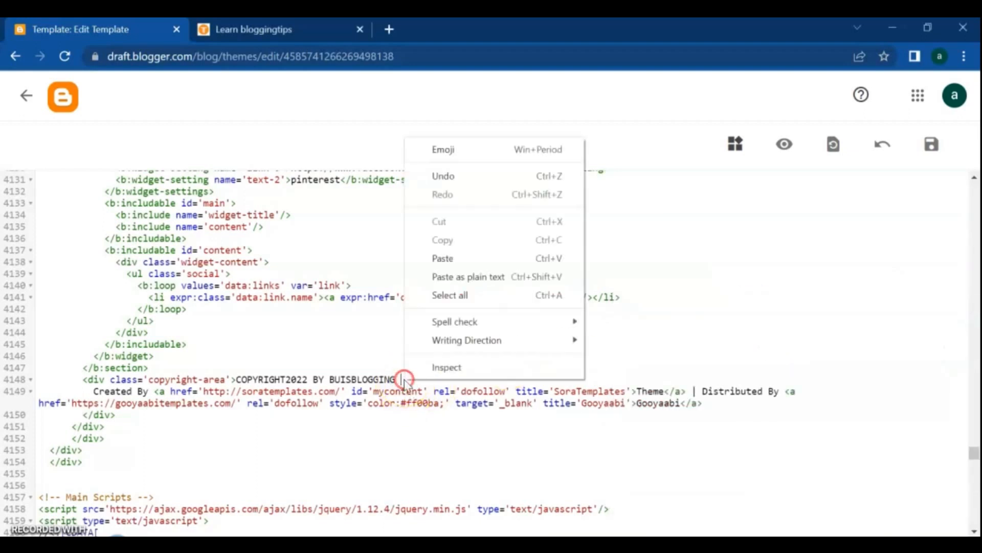
pyautogui.click(442, 258)
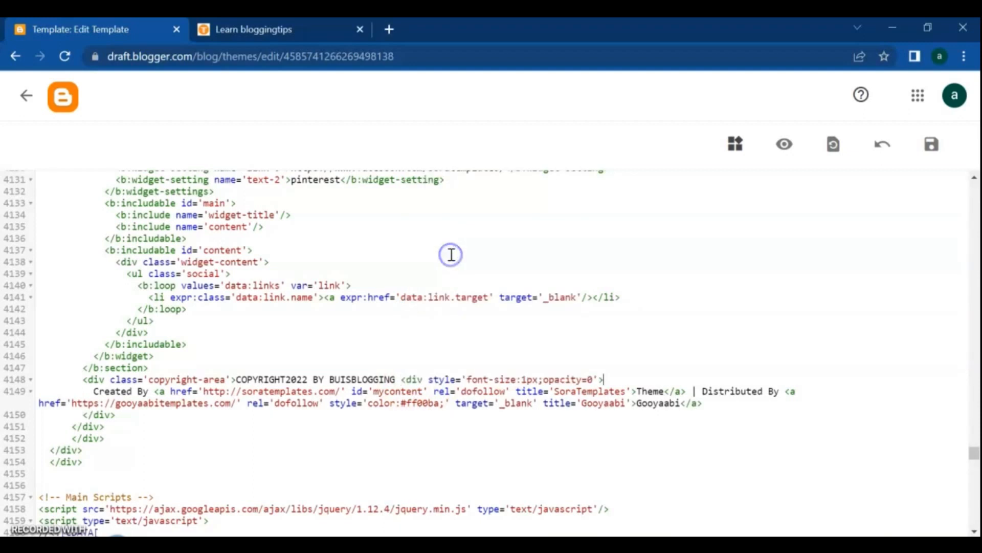
pyautogui.moveTo(614, 375)
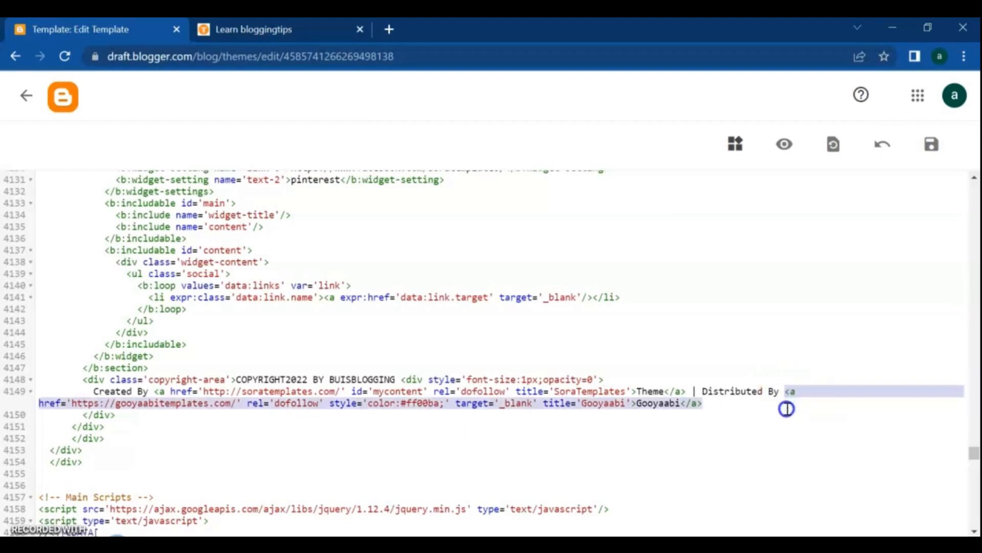
pyautogui.moveTo(710, 405)
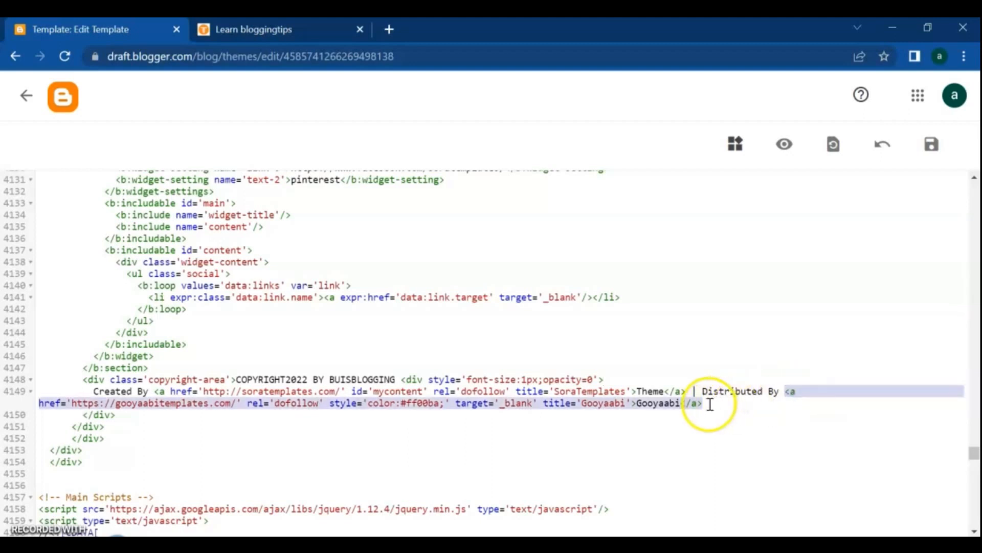
pyautogui.rightClick(708, 405)
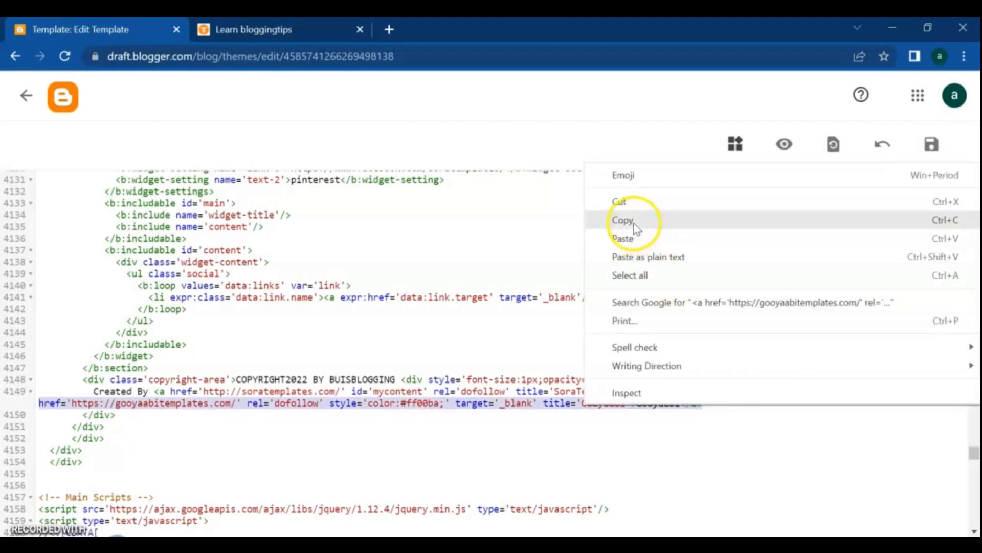
pyautogui.click(623, 220)
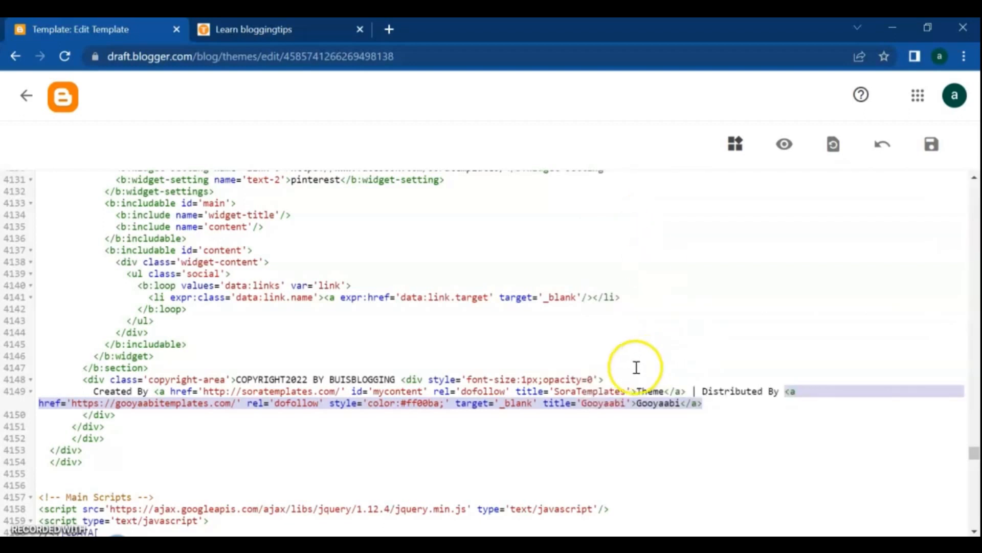
pyautogui.rightClick(608, 380)
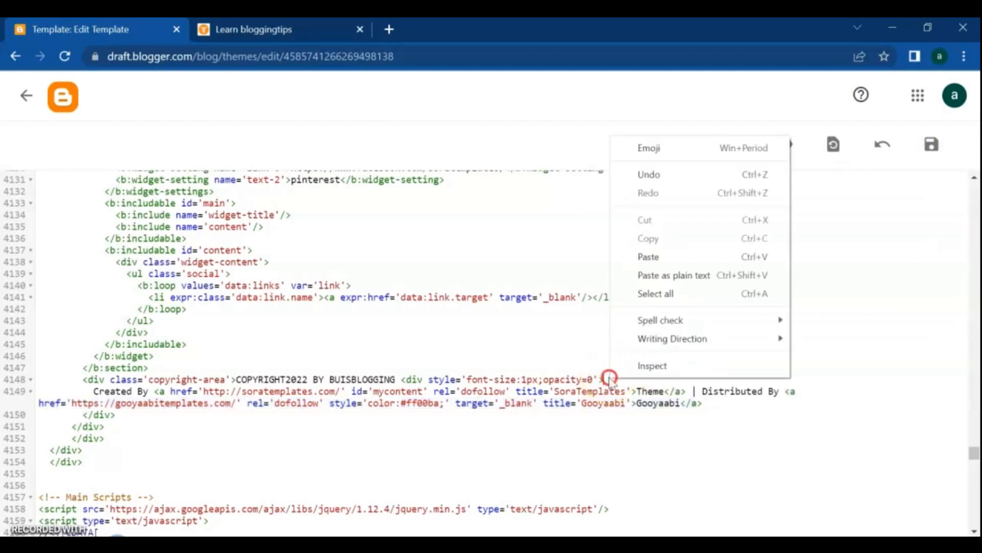
pyautogui.click(648, 257)
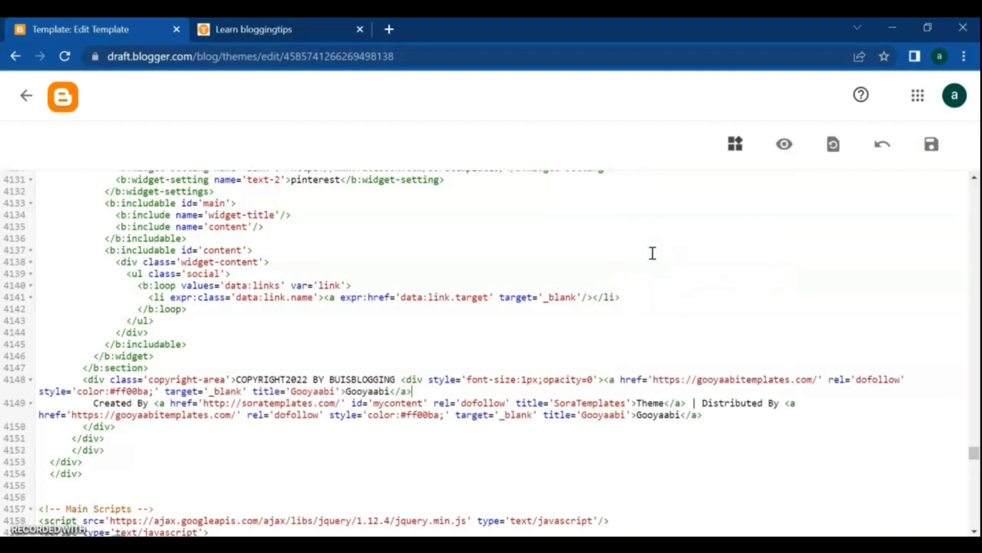
pyautogui.moveTo(458, 315)
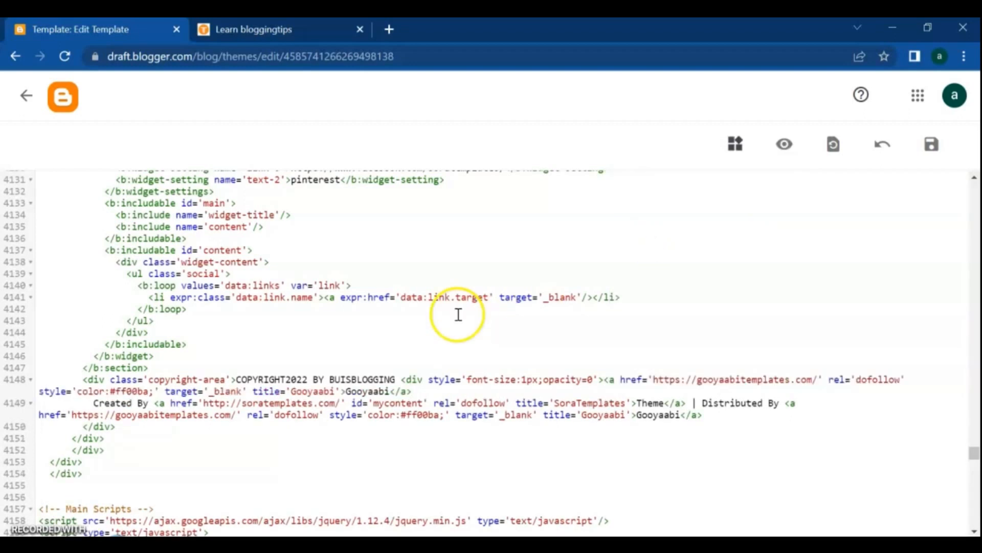
pyautogui.moveTo(736, 373)
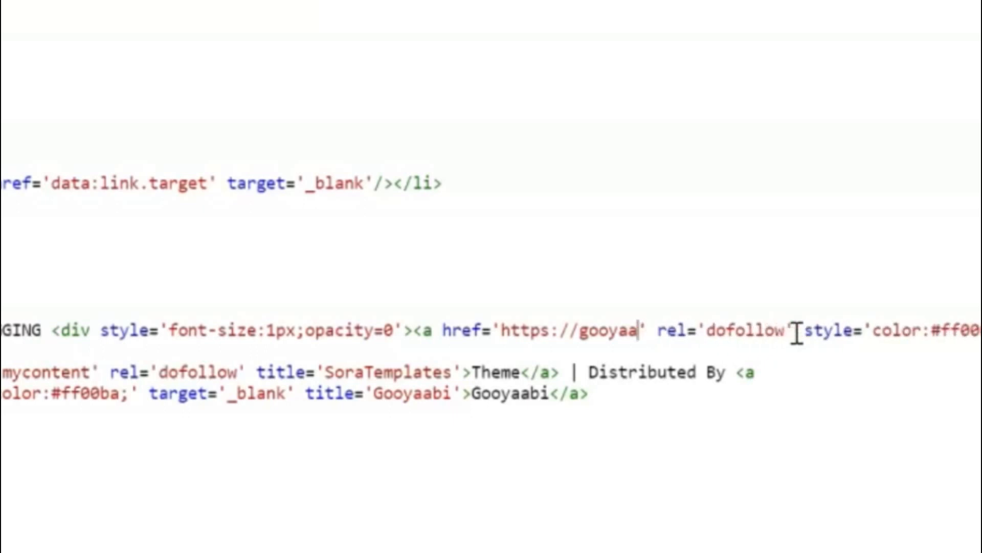
pyautogui.press('BackSpace')
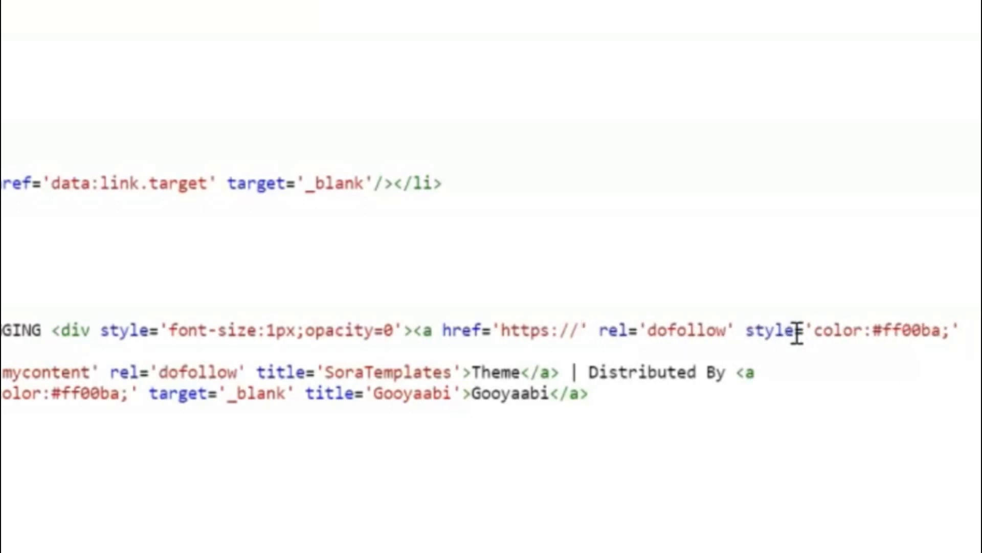
pyautogui.click(254, 29)
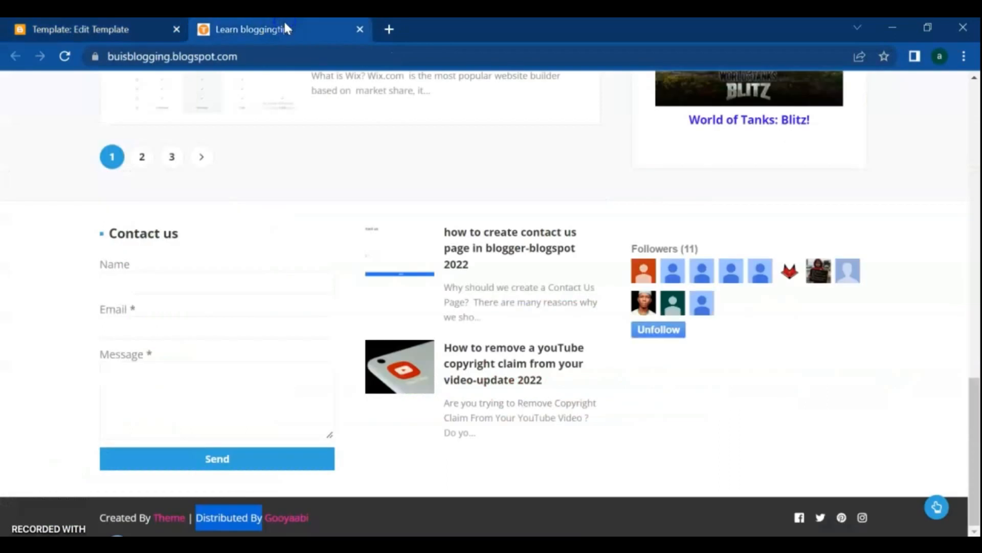
# Copy the blog address buisblogging.blogspot.com and paste it into the hidden link's href
pyautogui.rightClick(173, 56)
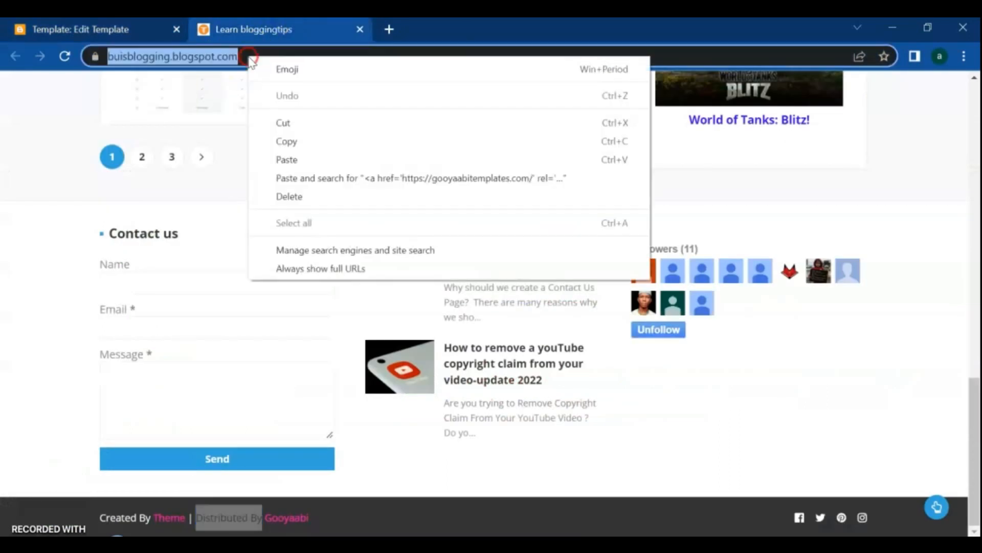
pyautogui.moveTo(286, 160)
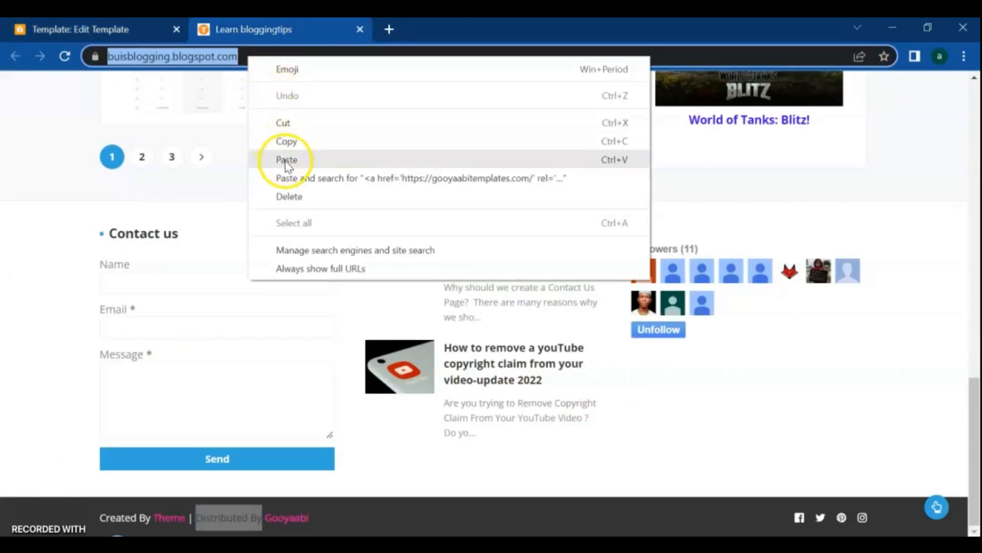
pyautogui.click(88, 29)
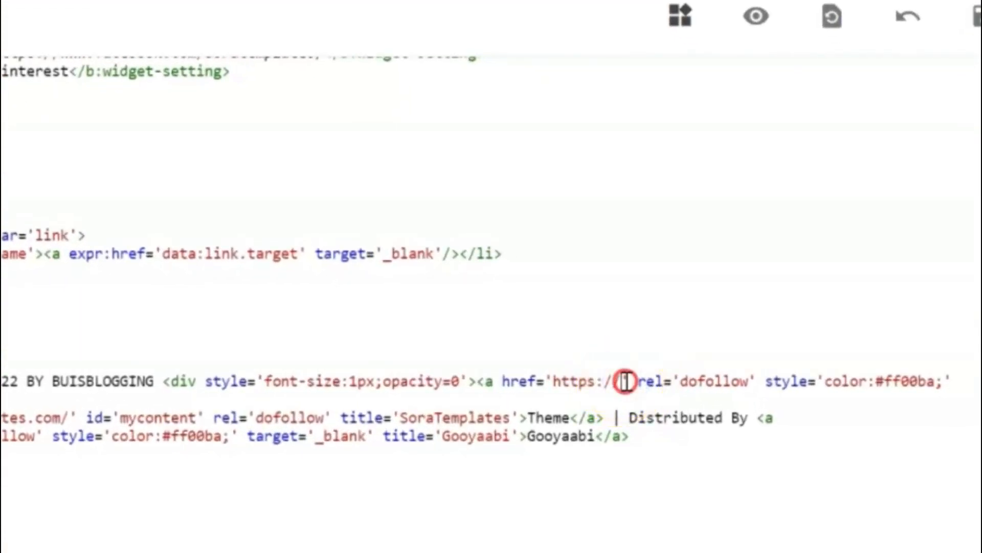
pyautogui.rightClick(624, 380)
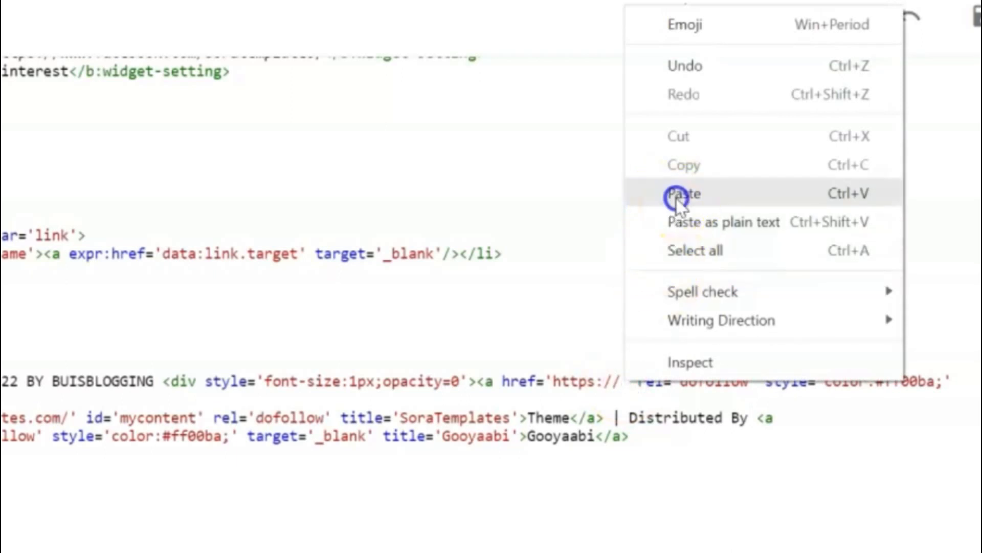
pyautogui.click(683, 193)
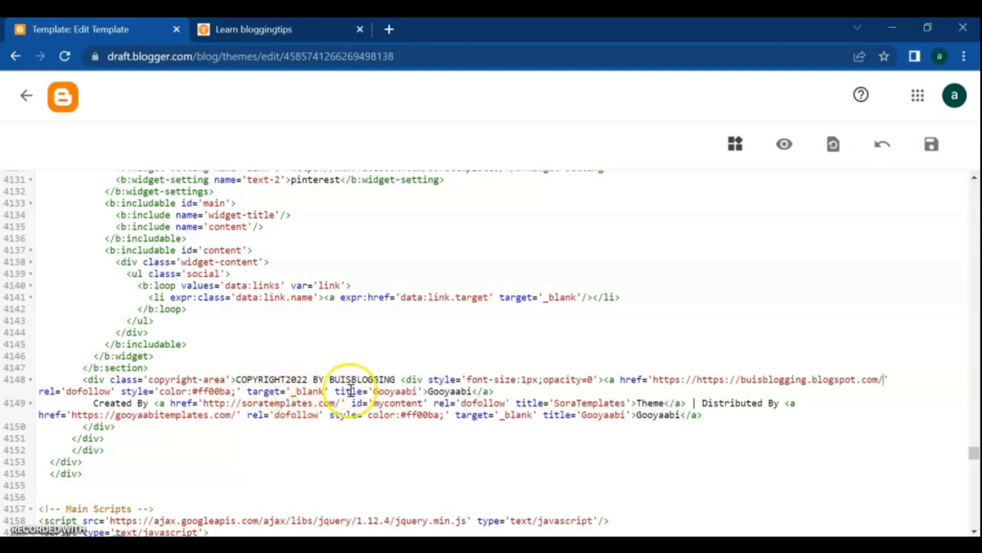
pyautogui.moveTo(445, 390)
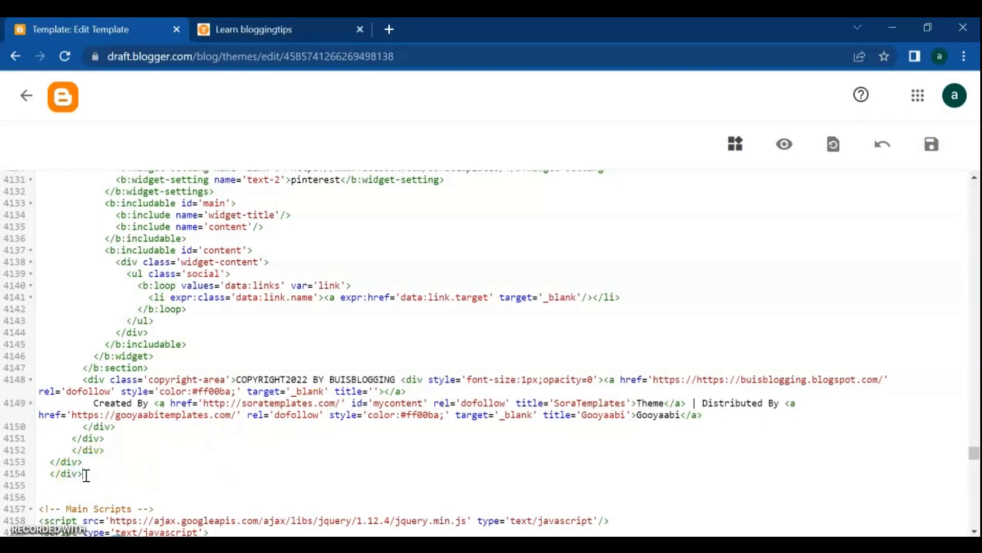
# Type a closing </div> tag after the footer divs
pyautogui.write('</div>')
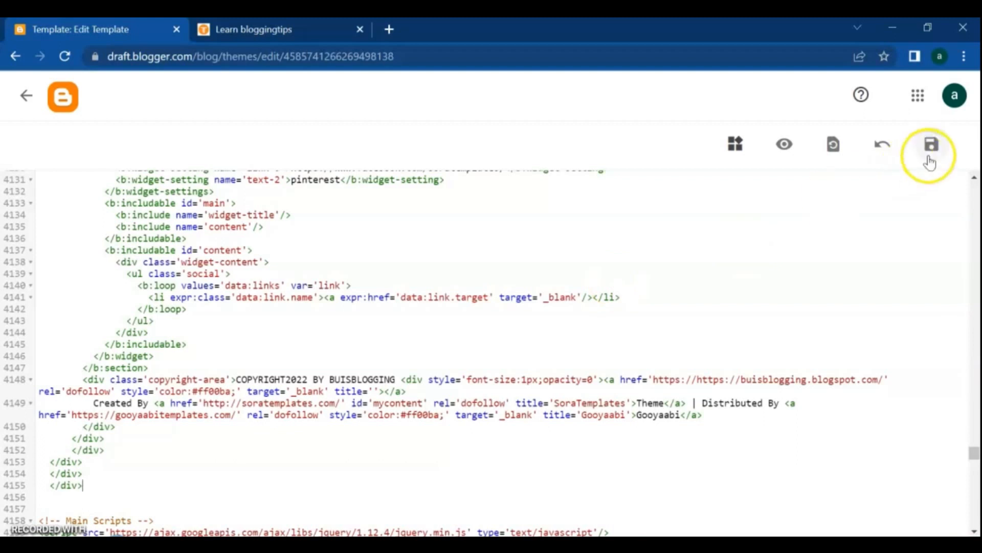
# Save the theme and reload the blog to confirm the COPYRIGHT2022 BY BUISBLOGGING footer
pyautogui.click(932, 145)
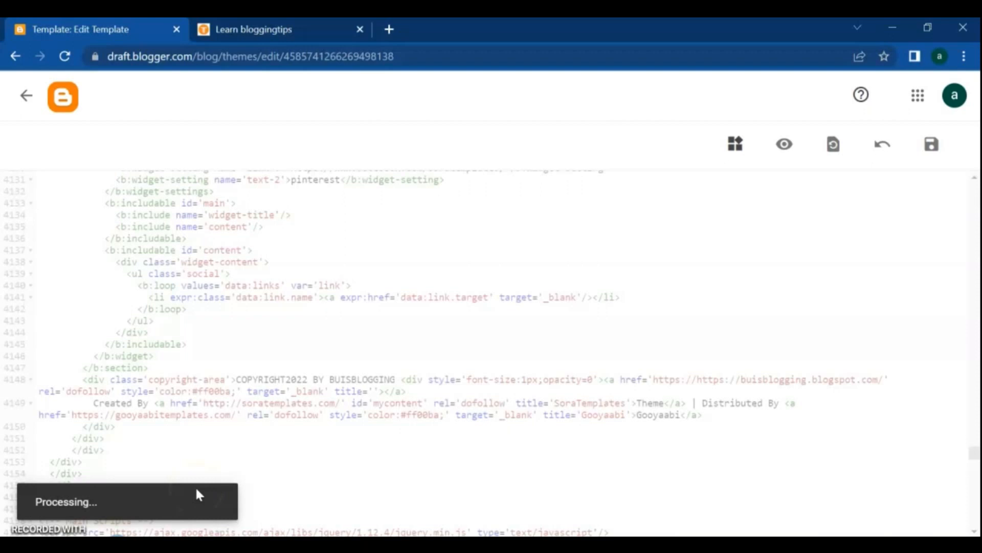
pyautogui.click(932, 144)
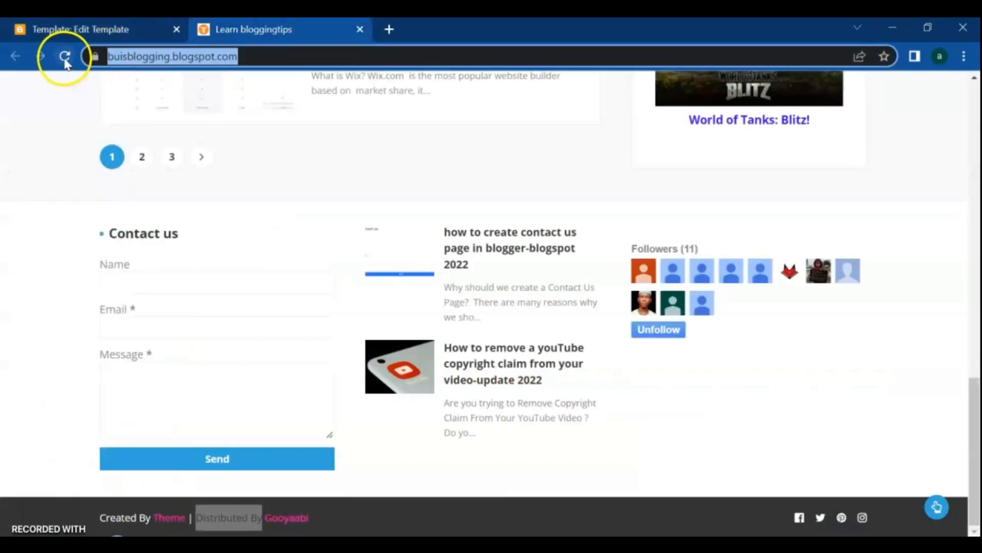
pyautogui.click(65, 56)
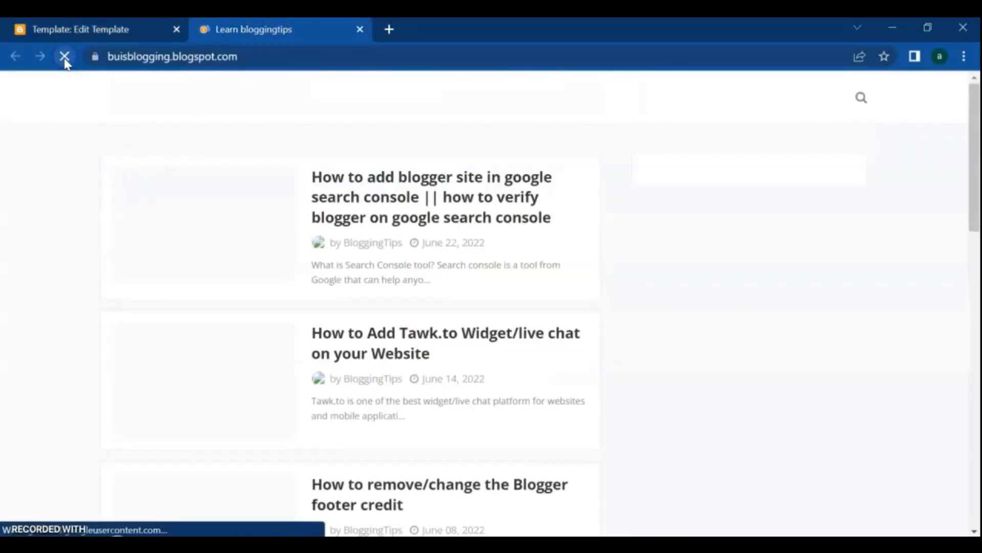
pyautogui.scroll(-3)
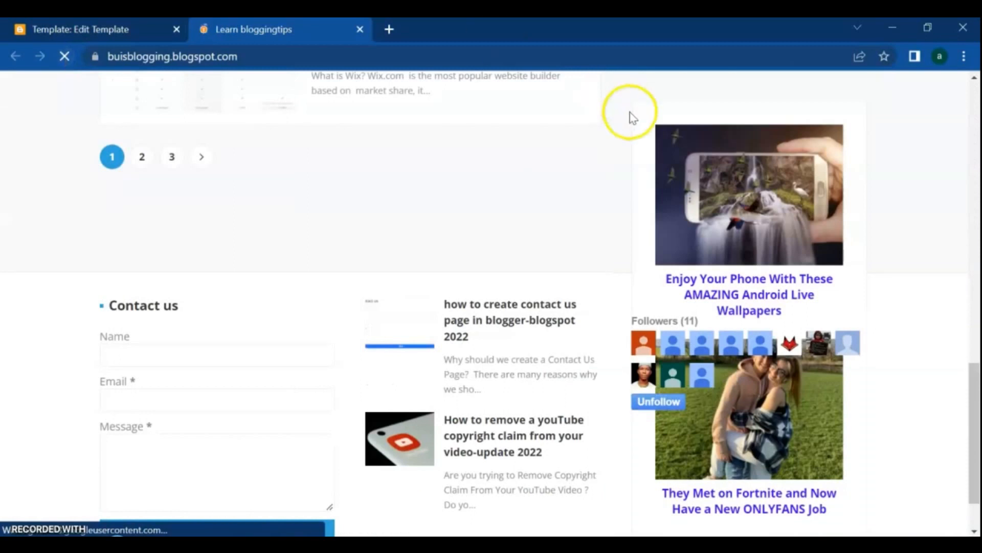
pyautogui.scroll(-3)
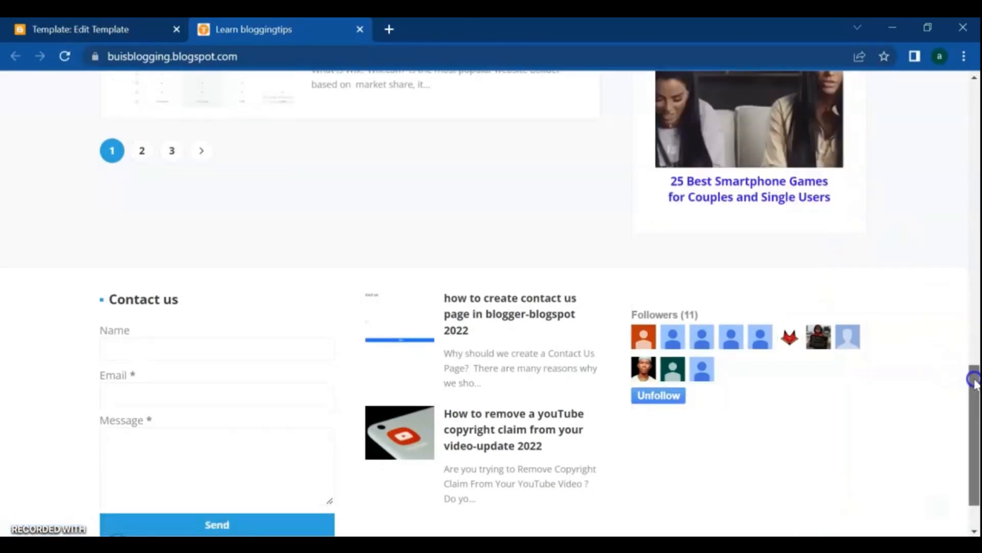
pyautogui.scroll(-3)
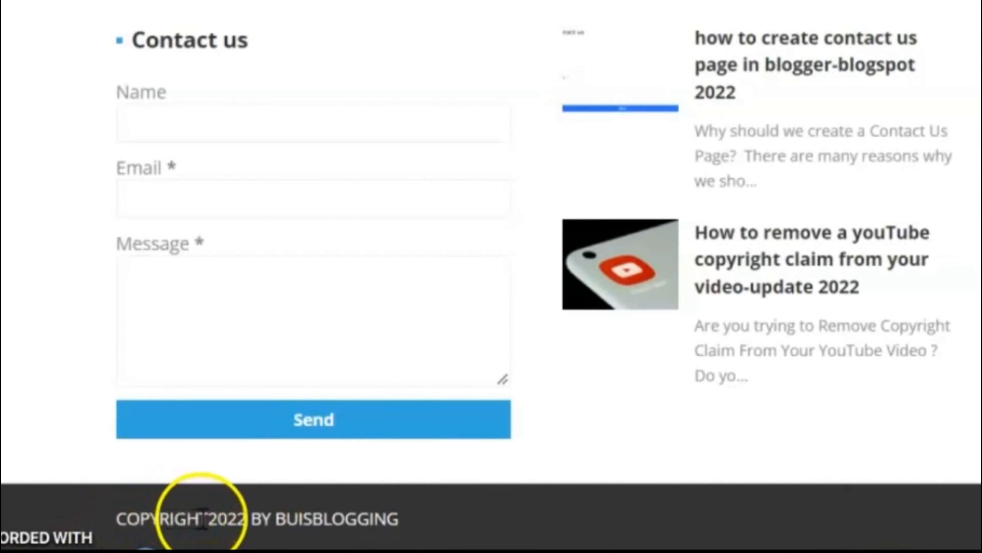
pyautogui.moveTo(369, 520)
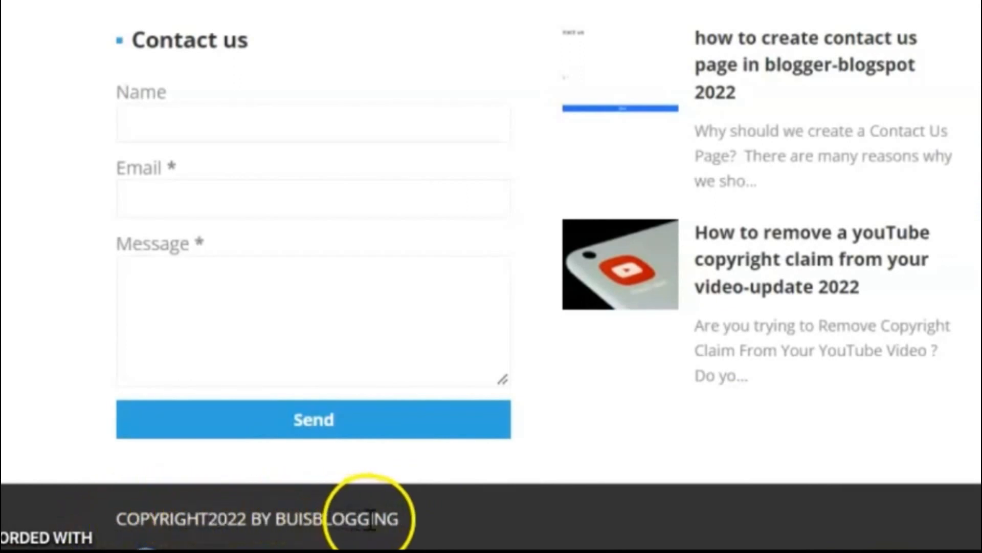
# Save the theme with the COPYRIGHT 2022 BY "BUISBLOGGING" footer and reload the blog to verify
pyautogui.click(87, 28)
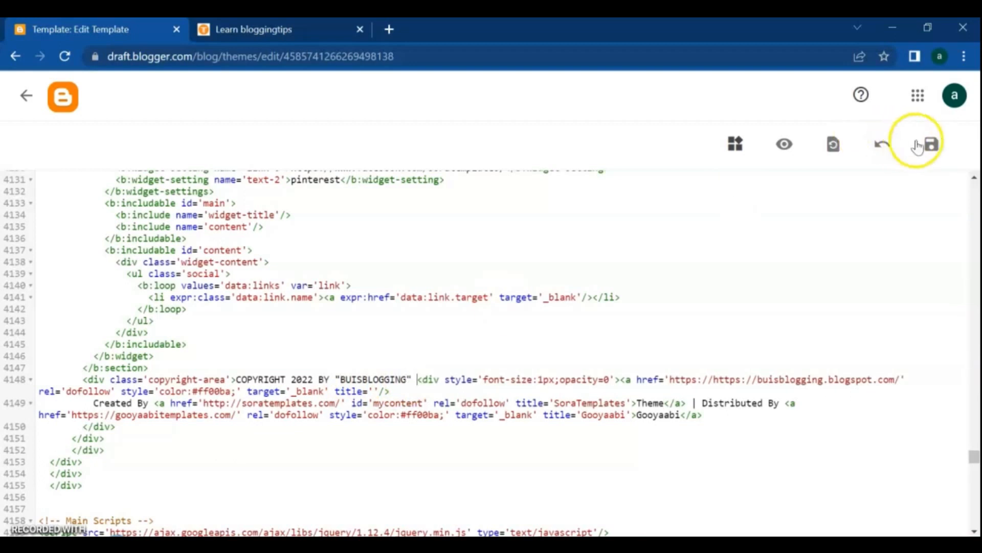
pyautogui.click(932, 143)
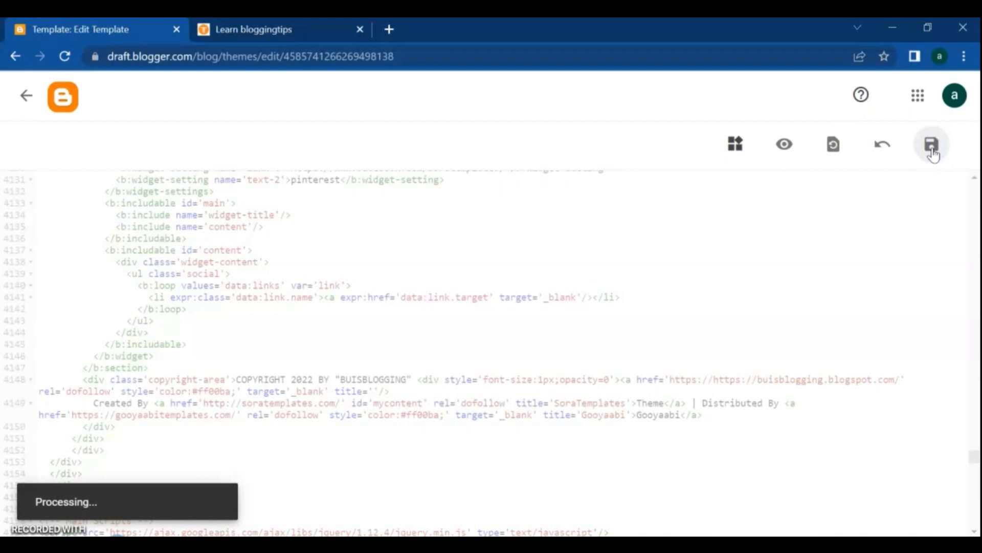
pyautogui.click(932, 145)
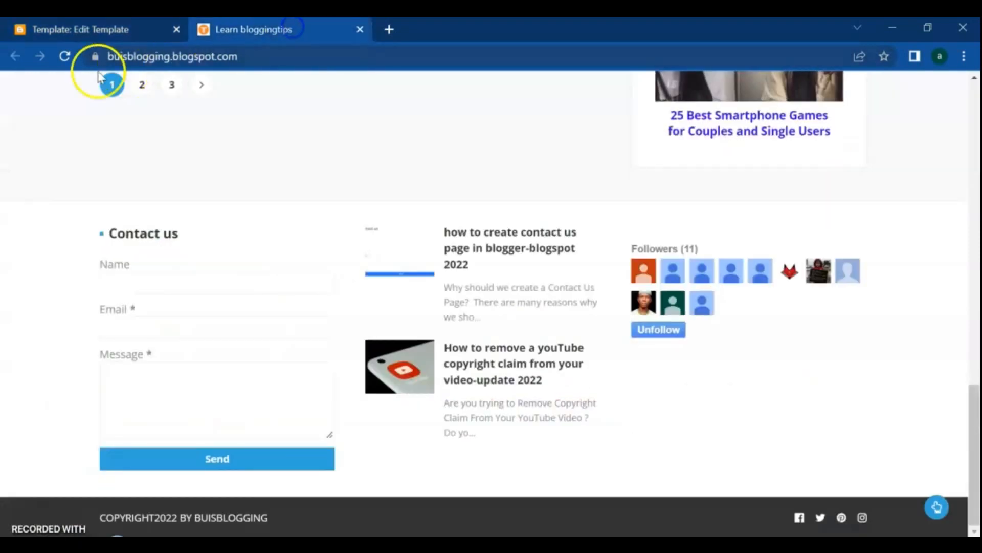
pyautogui.click(64, 56)
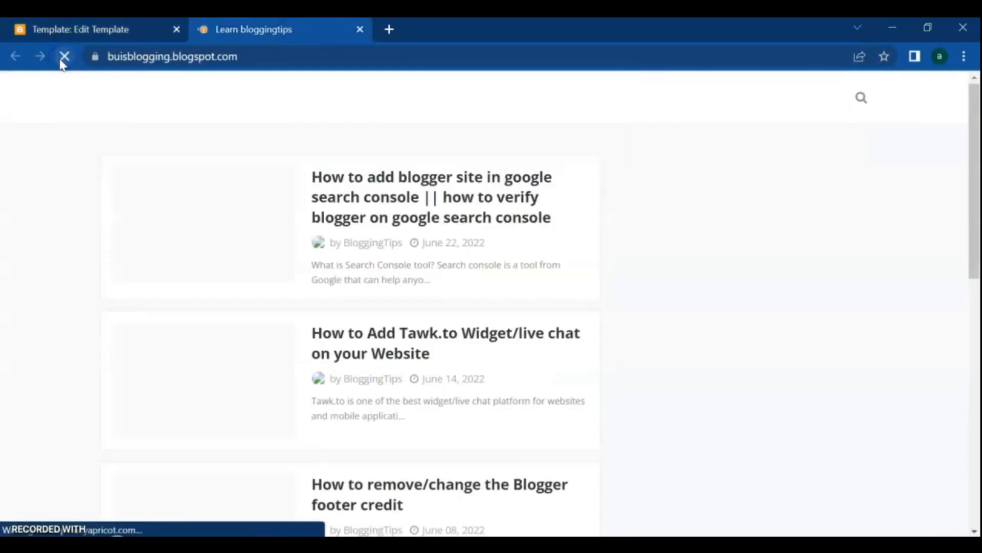
pyautogui.scroll(-3)
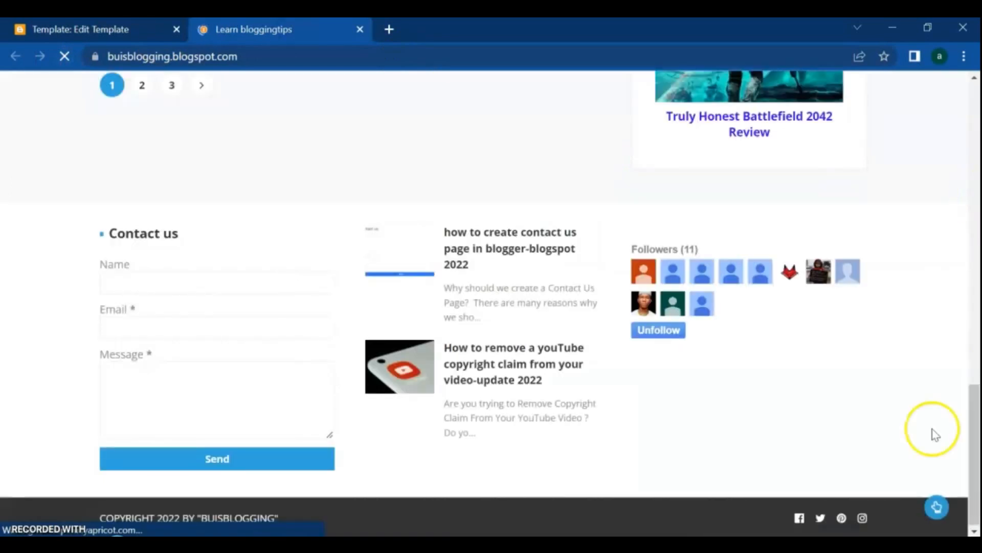